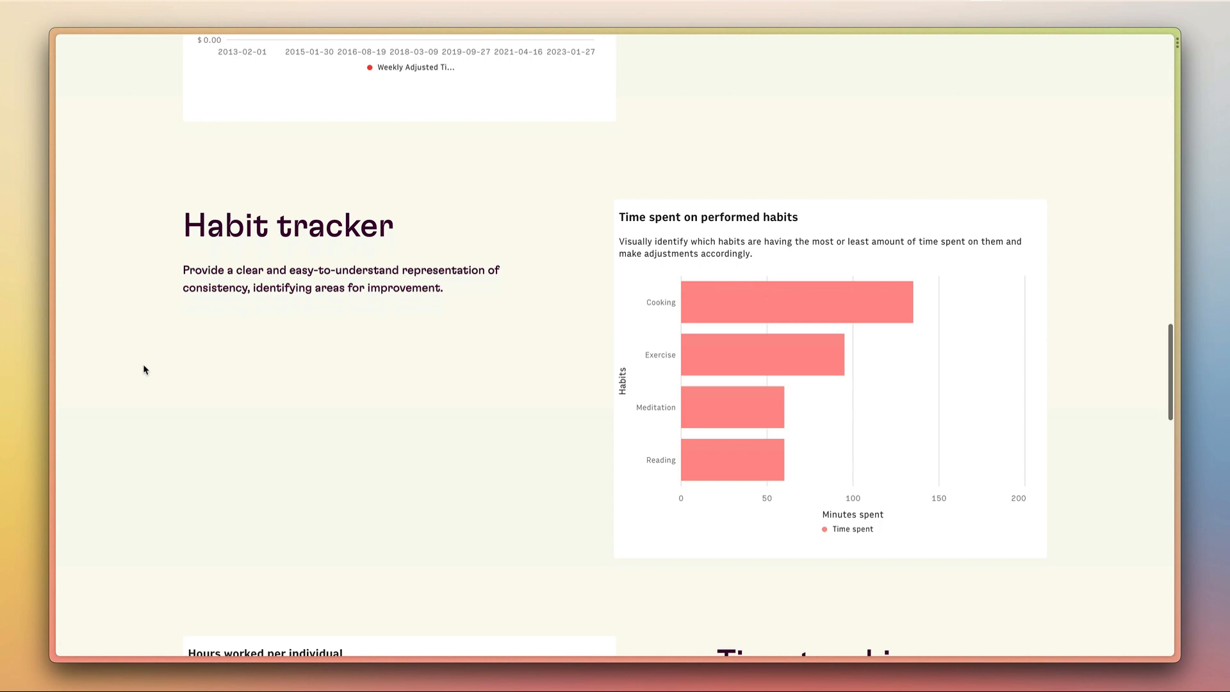
Scroll the Rows Notion Charts page past the Habit, Time tracking and Marketing examples to the Questions form.
scroll("down", 3)
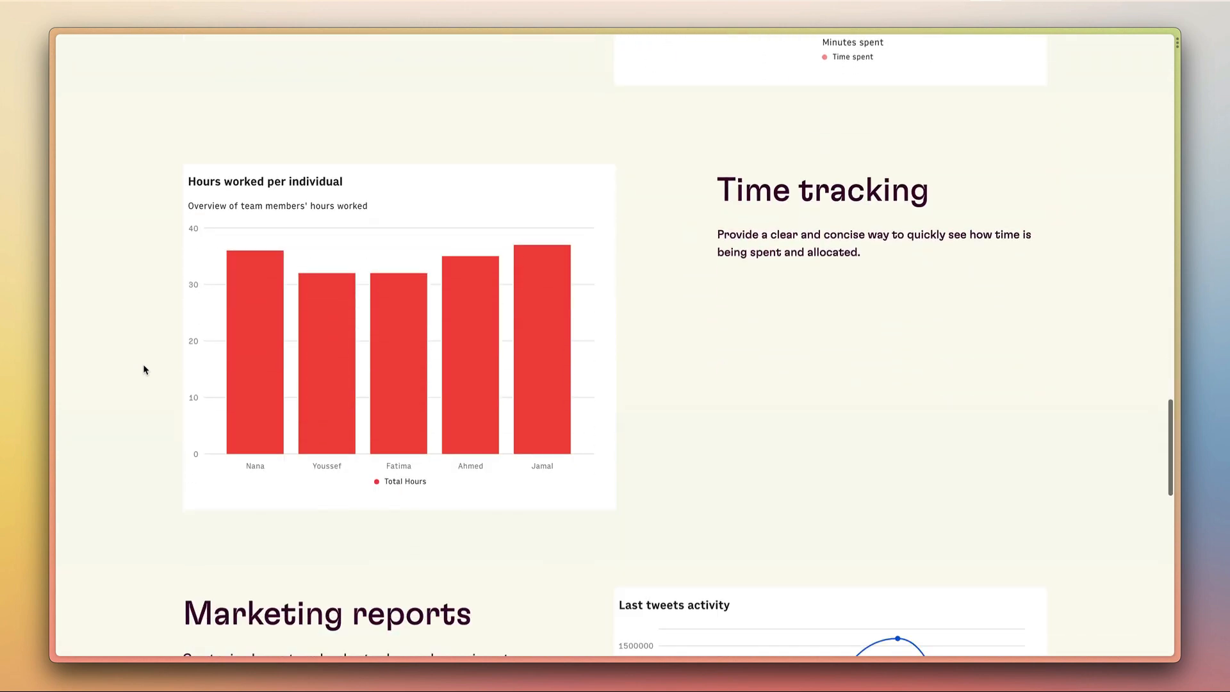
scroll("down", 3)
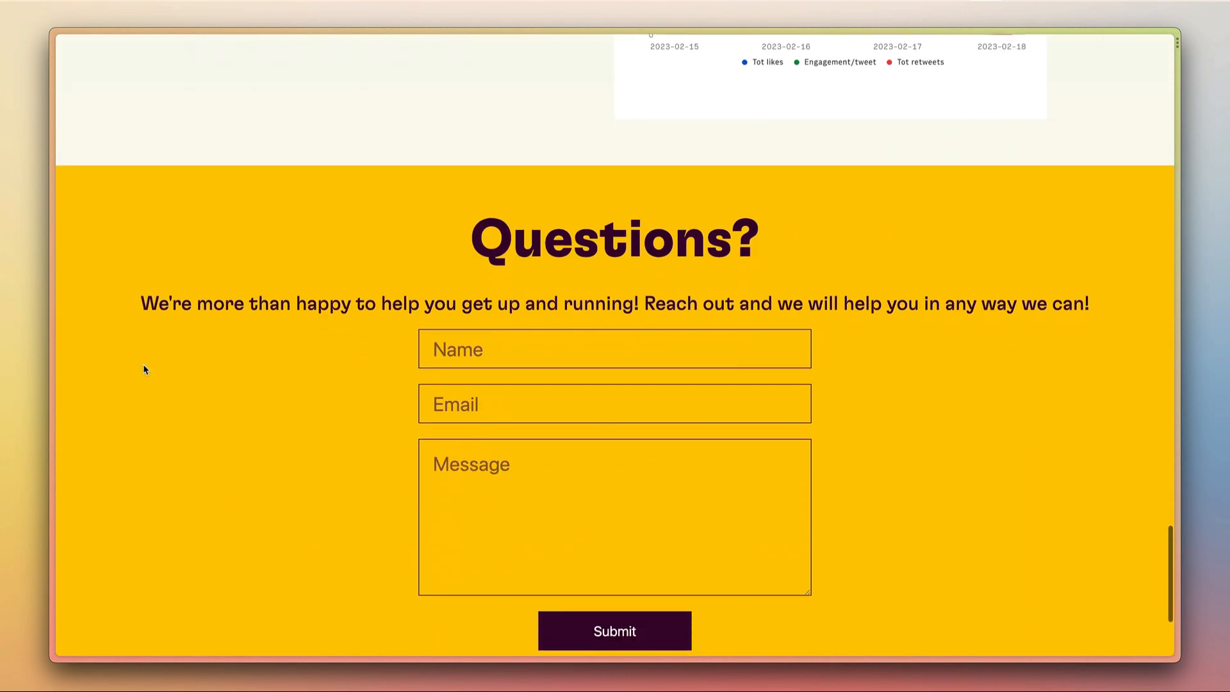
scroll("down", 3)
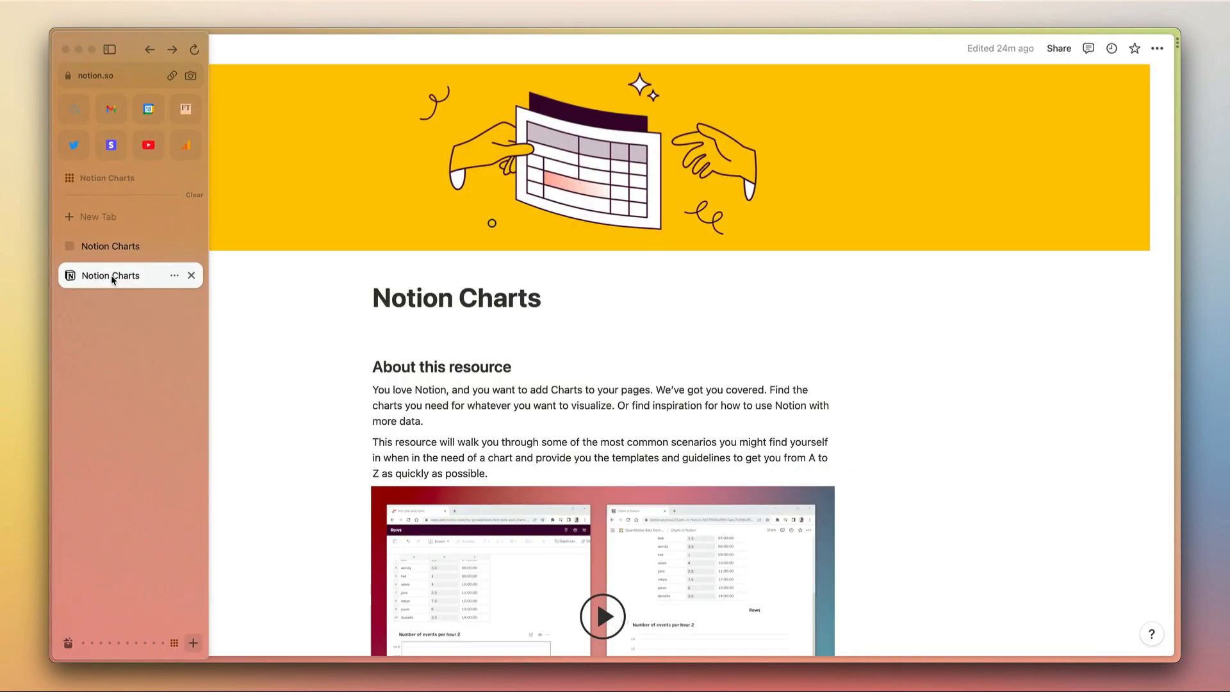
Open the Expense tracker use case and browse its setup options and embedded Rows charts.
scroll("down", 3)
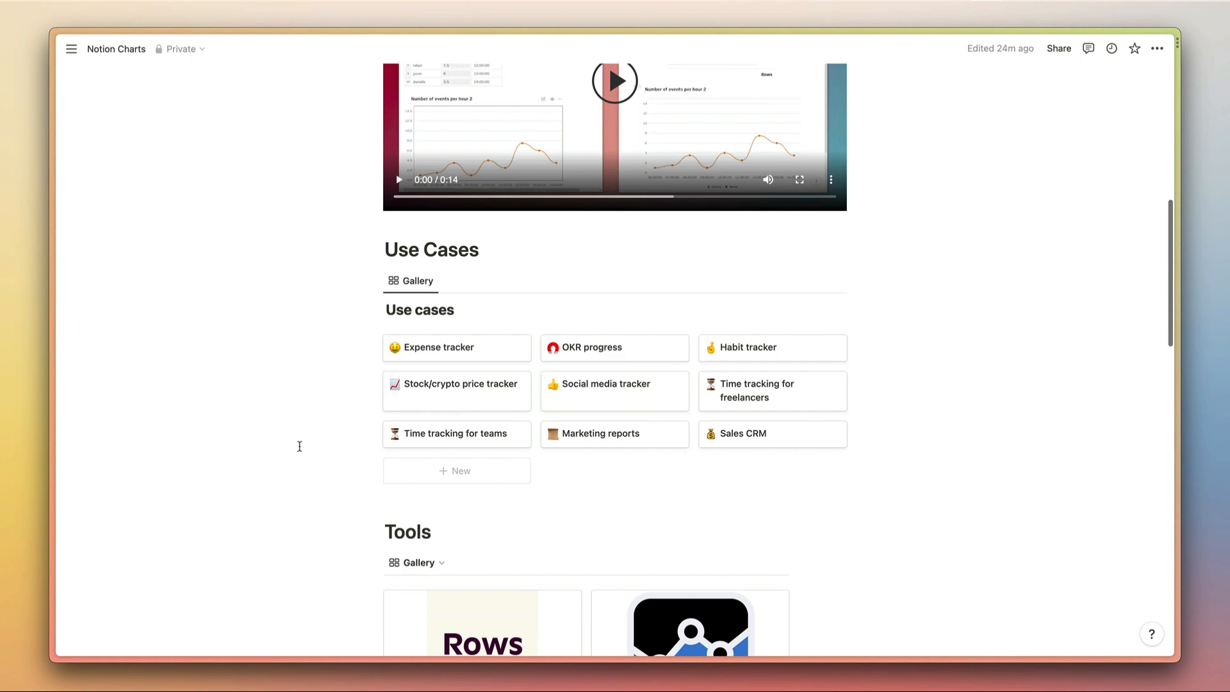
left_click(437, 347)
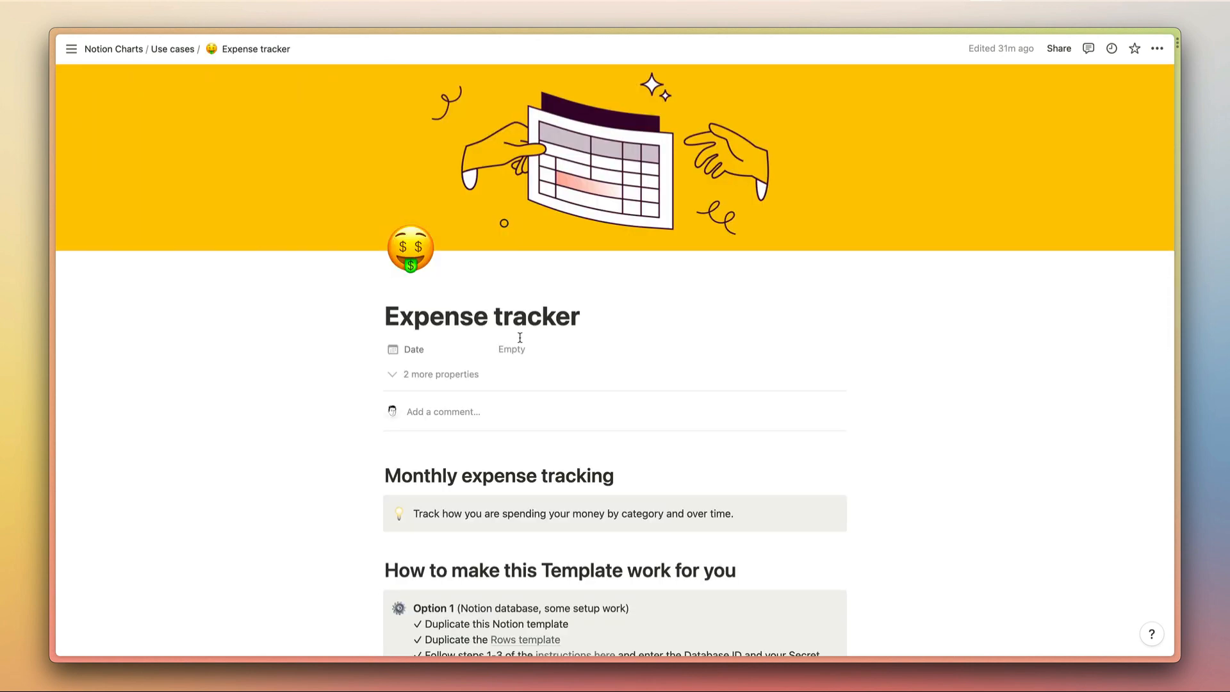
scroll("down", 3)
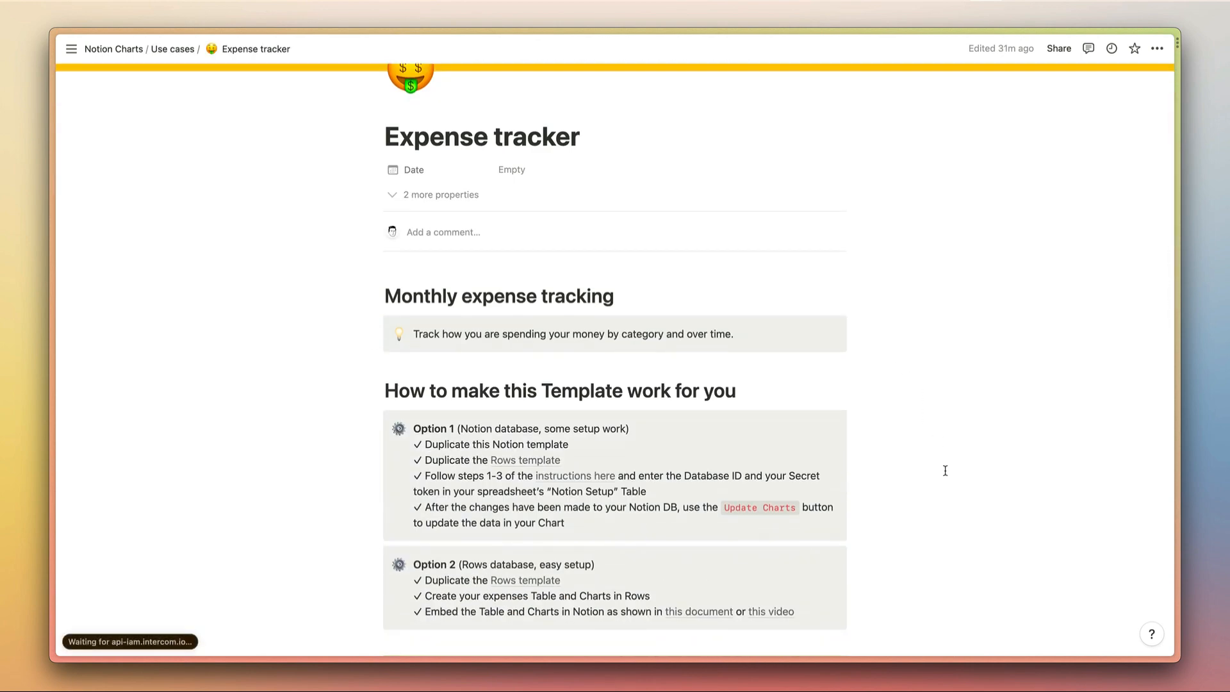
scroll("down", 3)
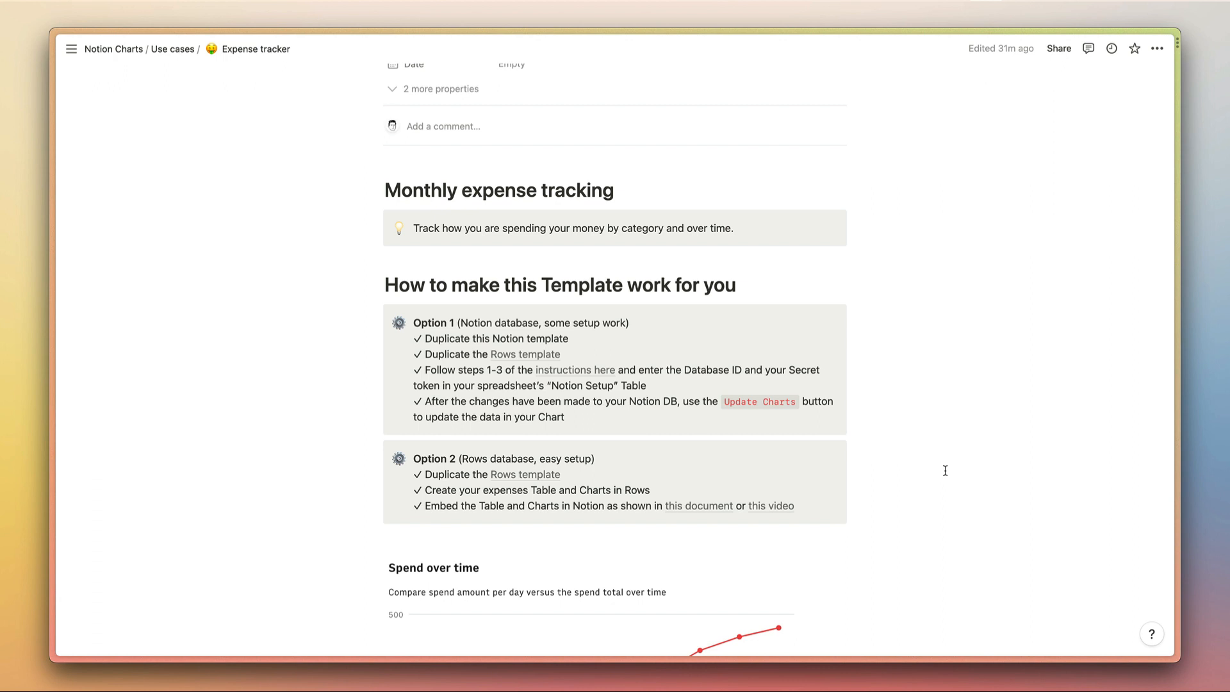
scroll("down", 3)
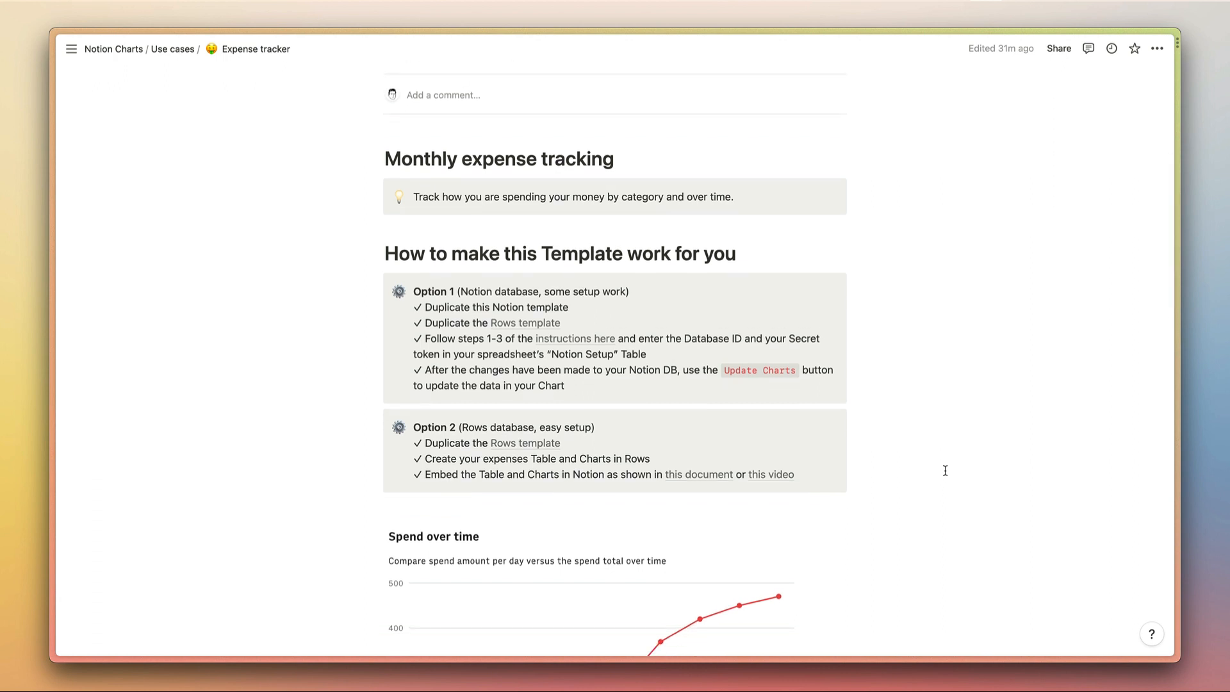
mouse_move(634, 309)
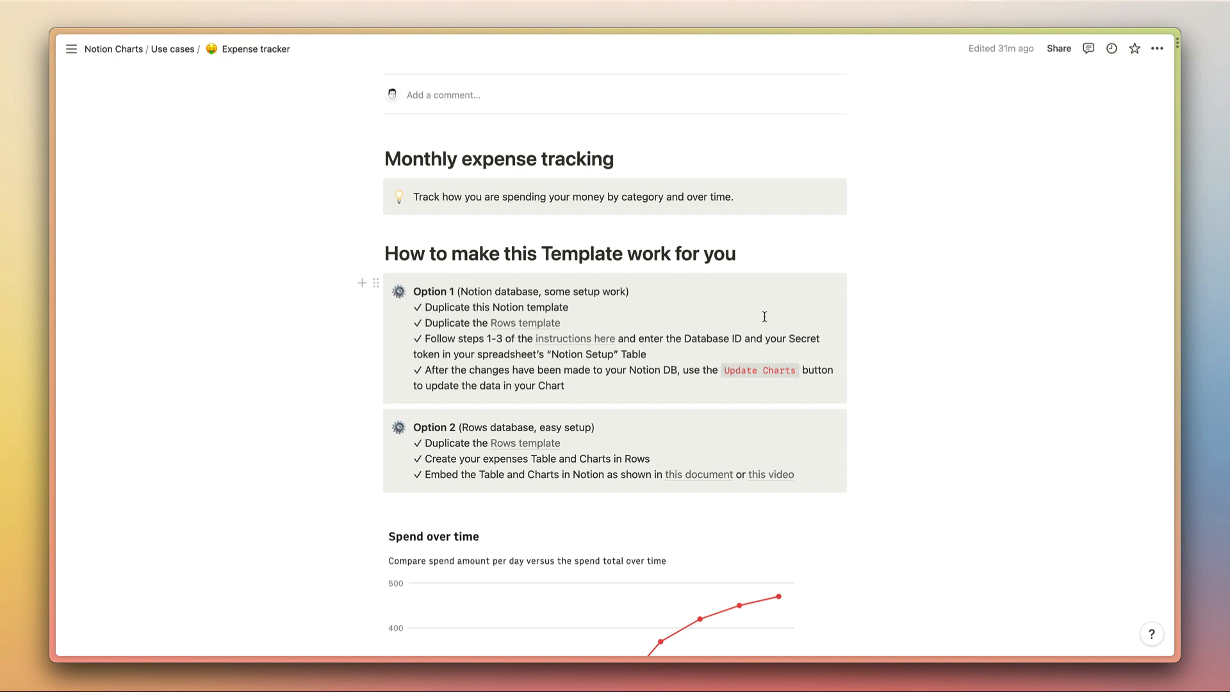
mouse_move(700, 448)
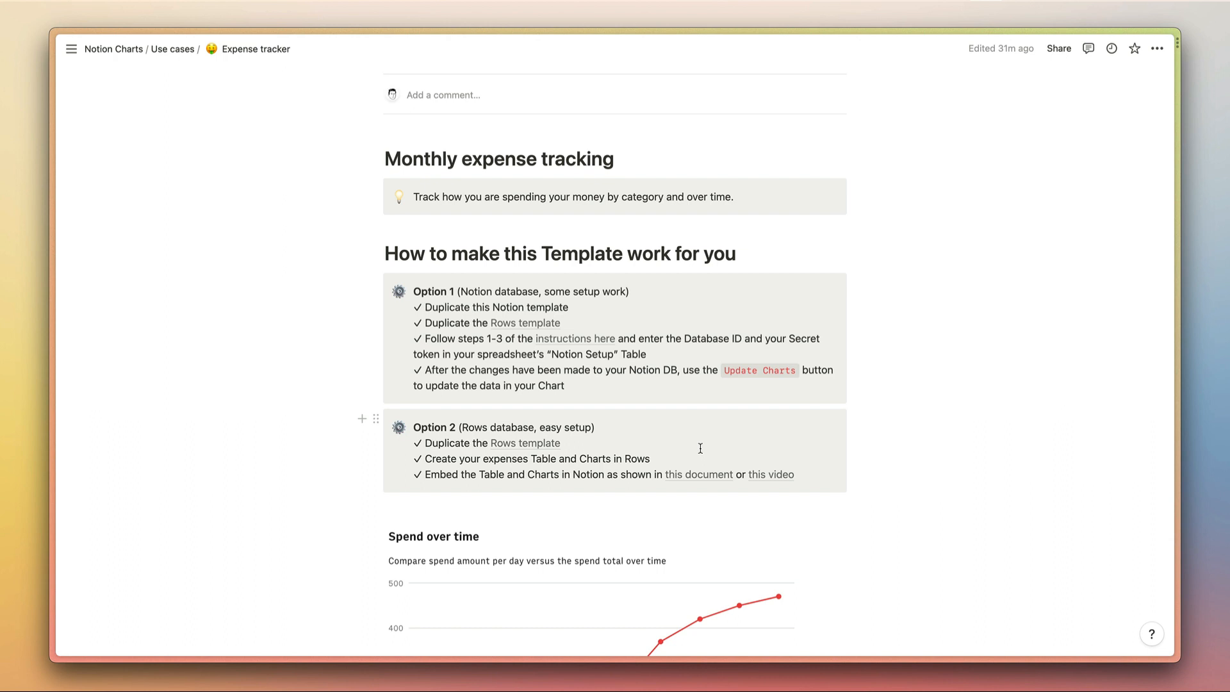
mouse_move(902, 450)
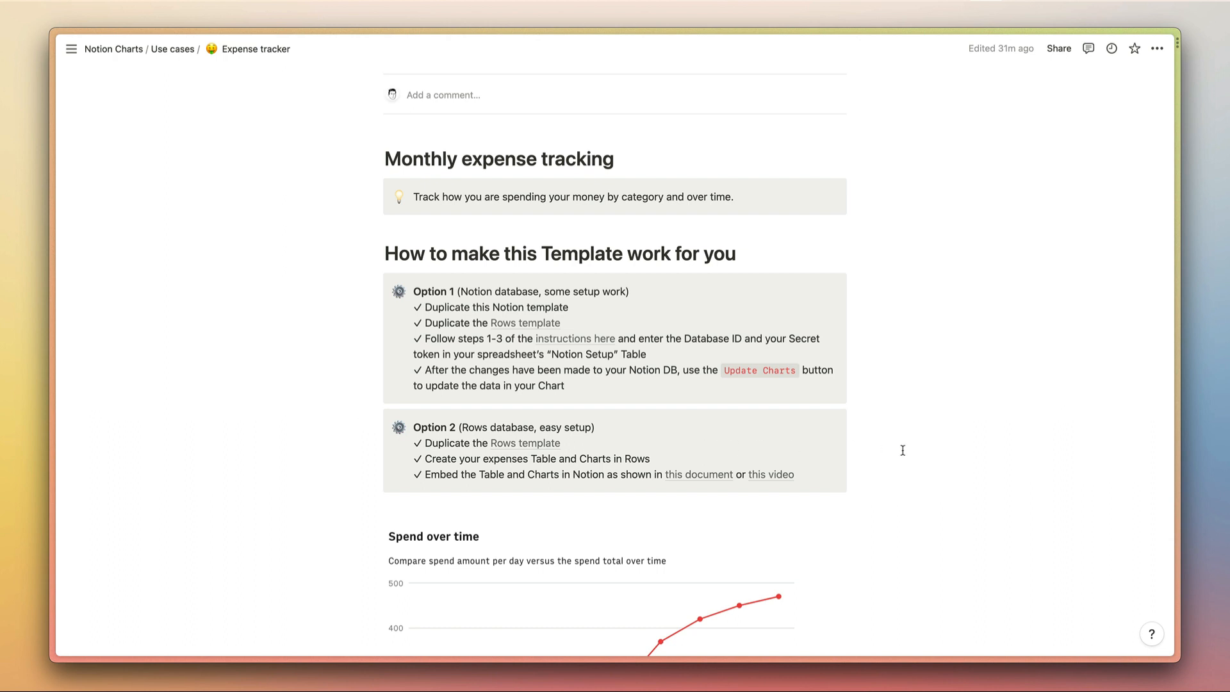
Continue down the Expense tracker page to the expense table totalling €470.
scroll("up", 3)
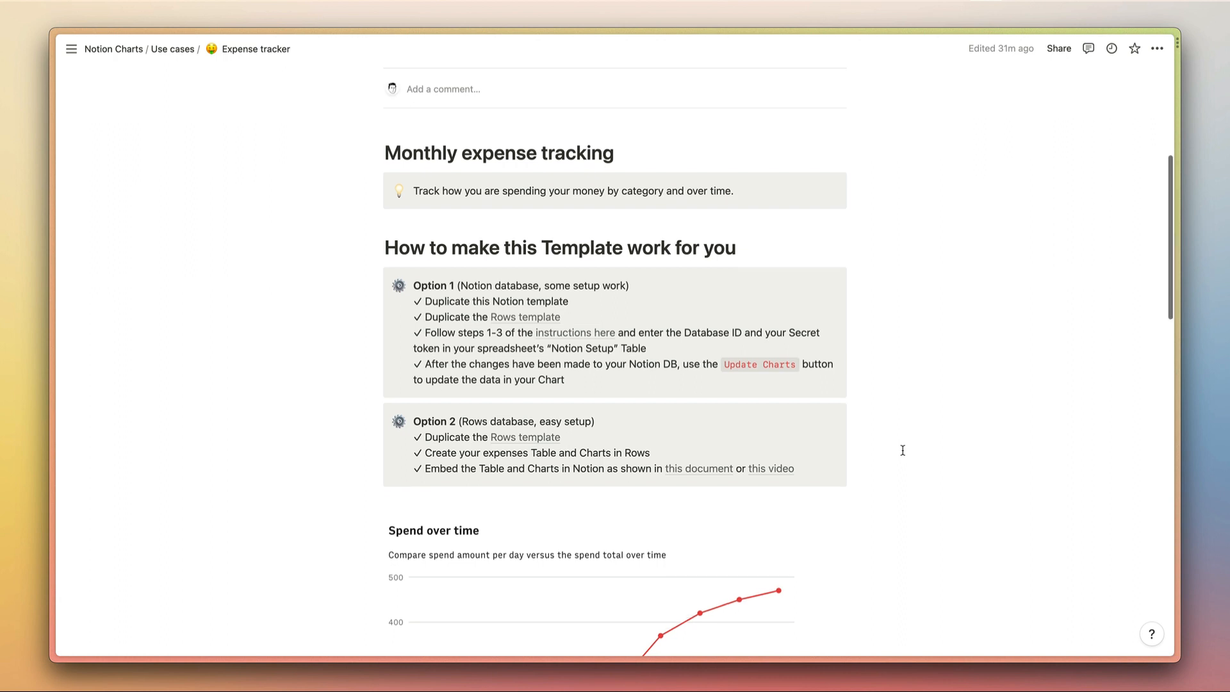
scroll("down", 3)
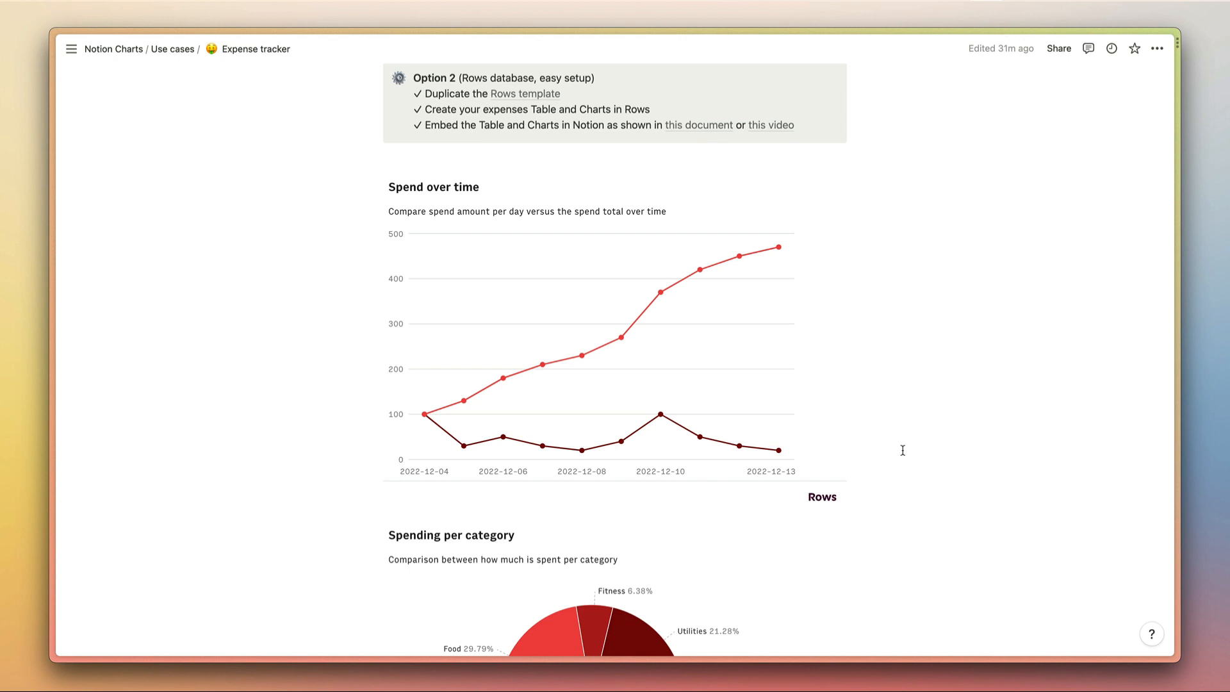
scroll("down", 3)
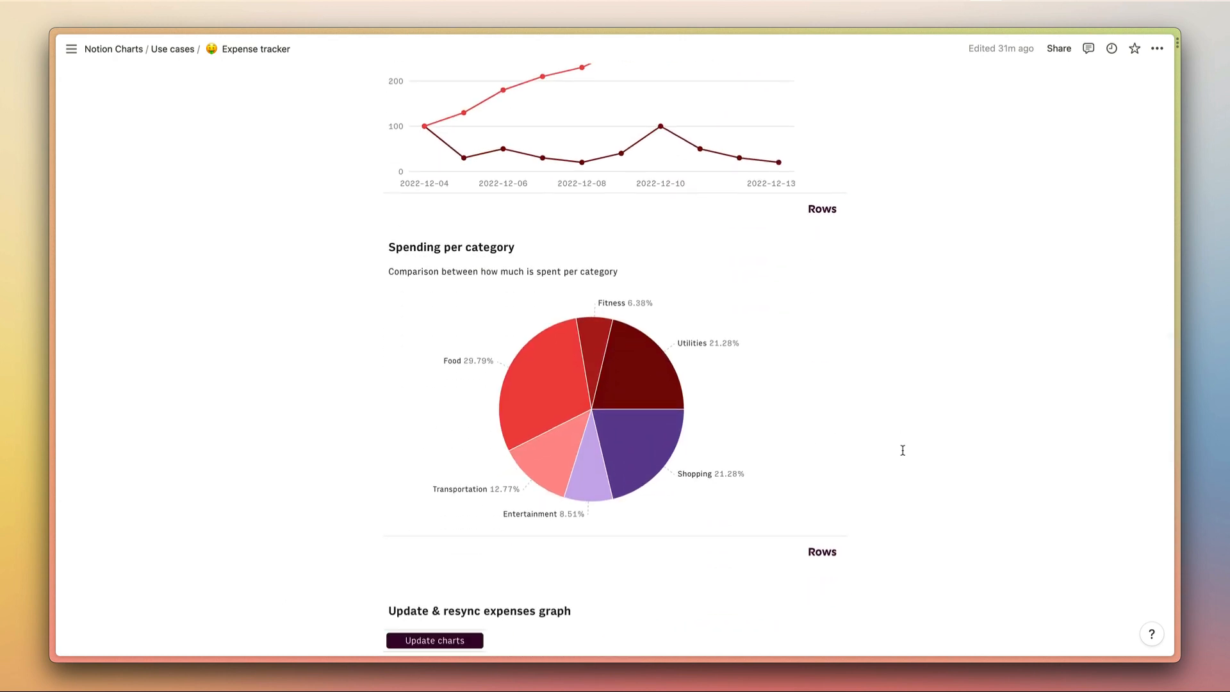
scroll("down", 3)
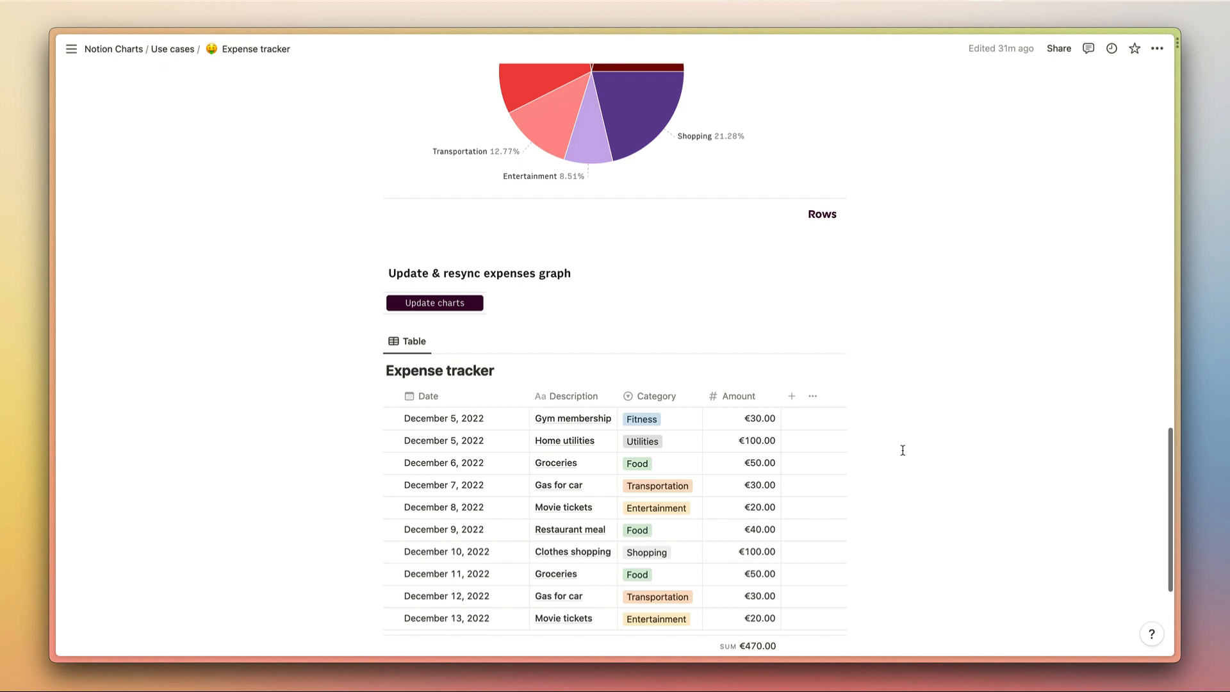
scroll("down", 3)
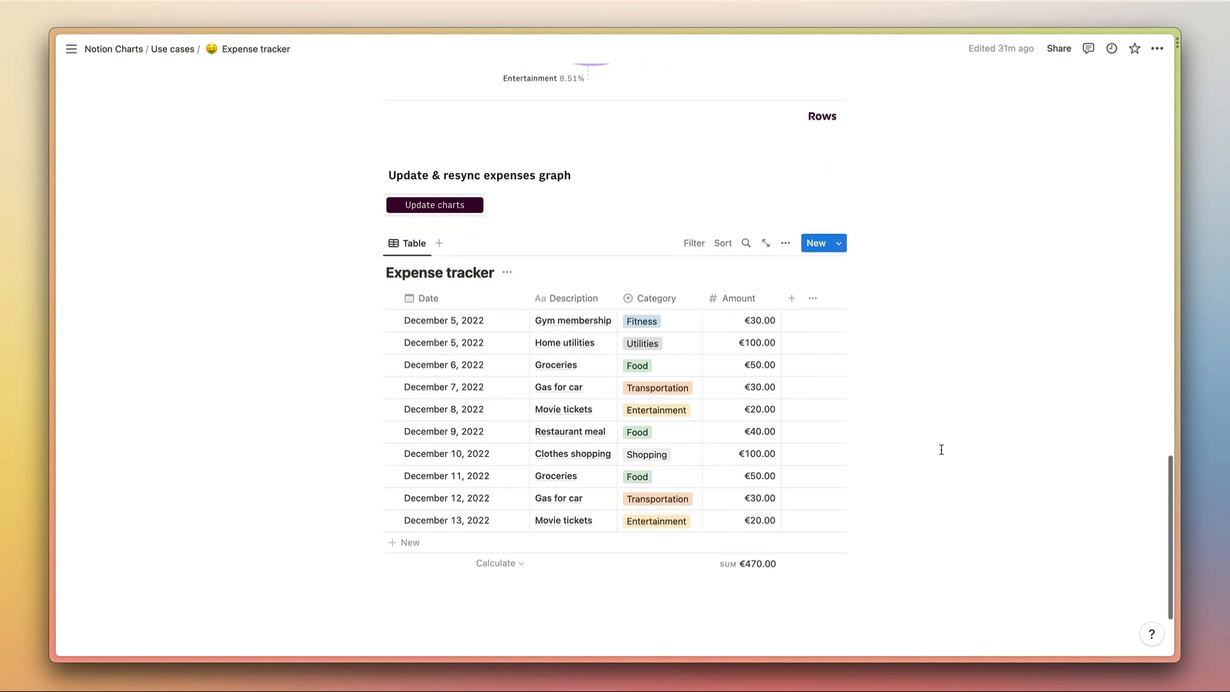
mouse_move(769, 427)
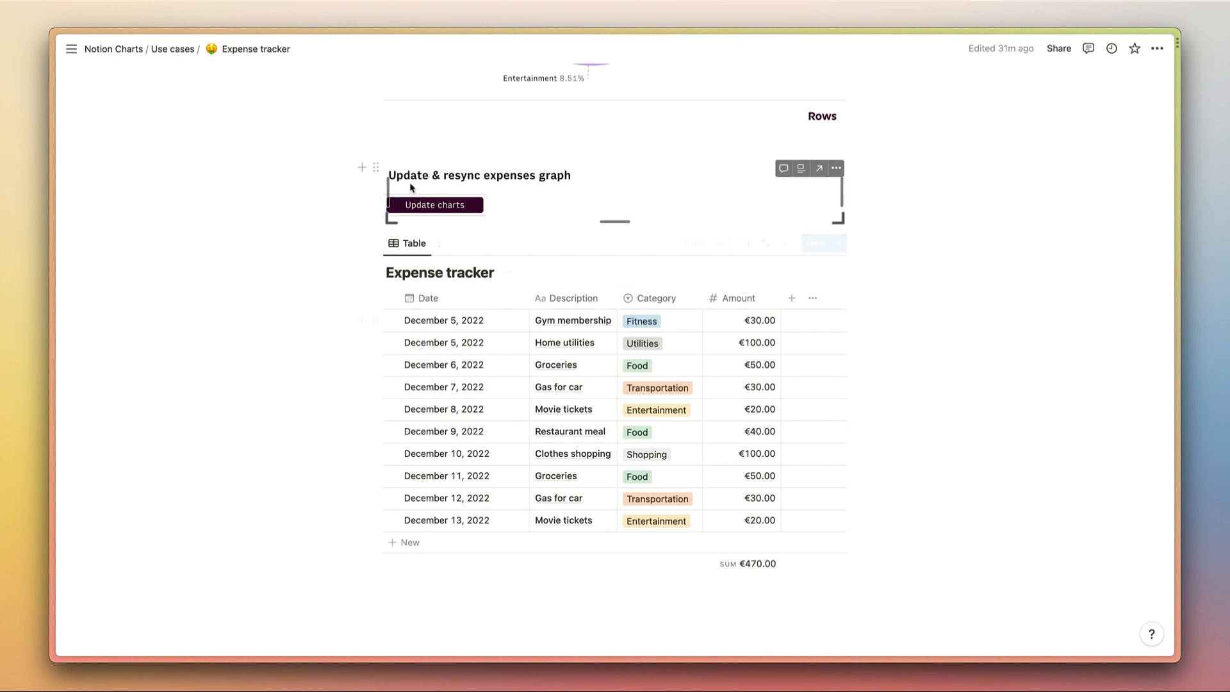
mouse_move(289, 260)
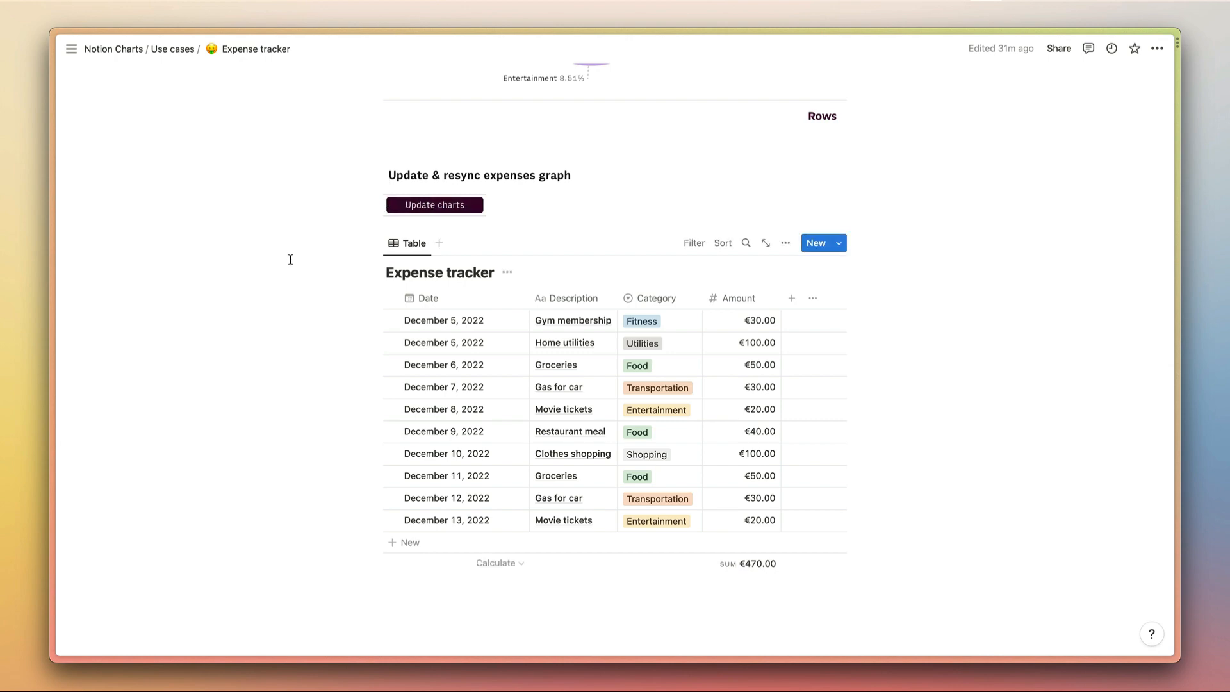
Scroll back up to the 'How to make this Template work for you' options.
scroll("up", 3)
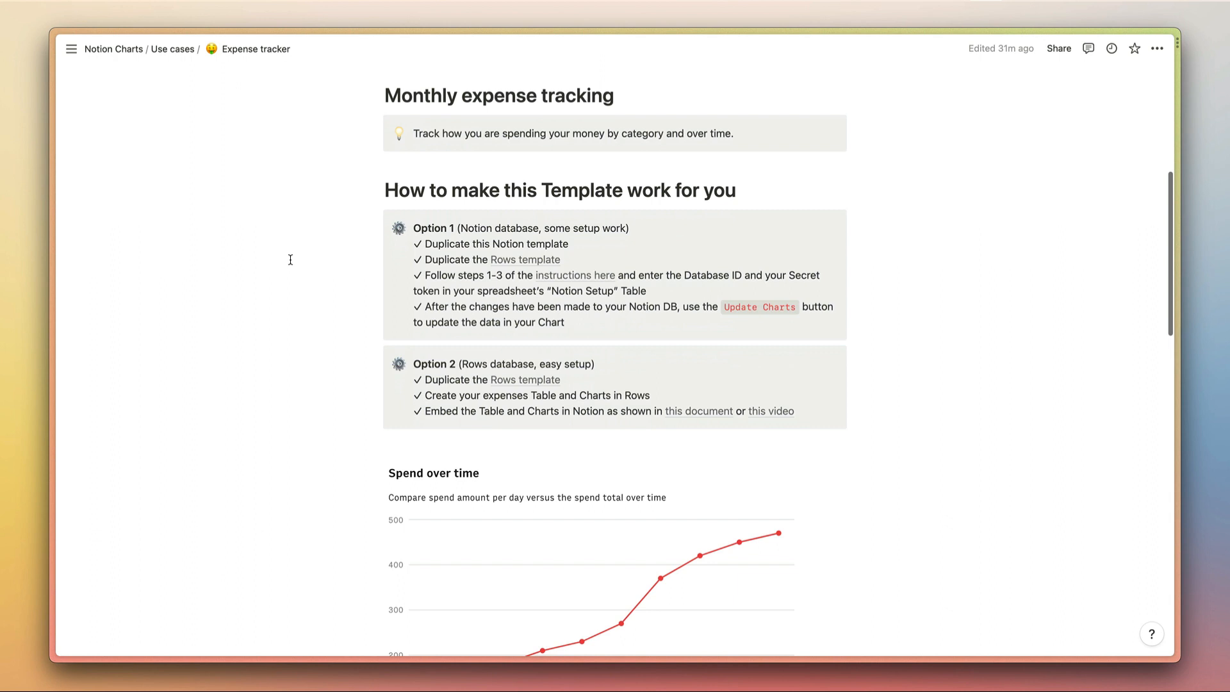
mouse_move(439, 242)
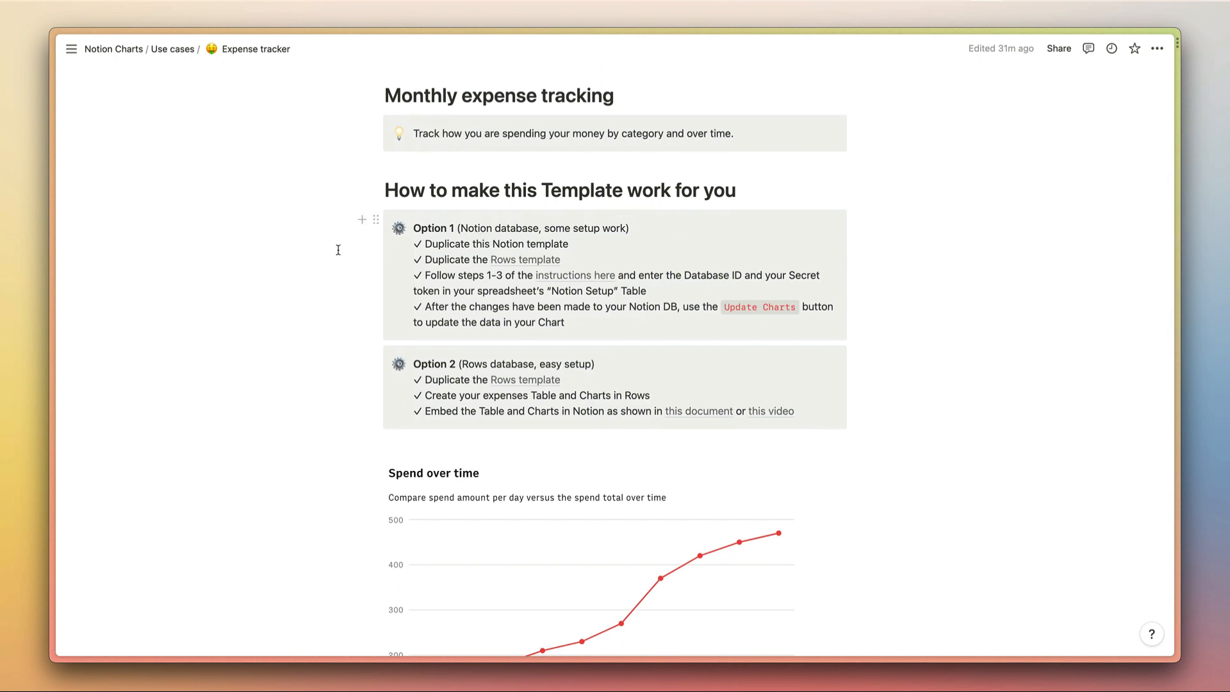
mouse_move(452, 256)
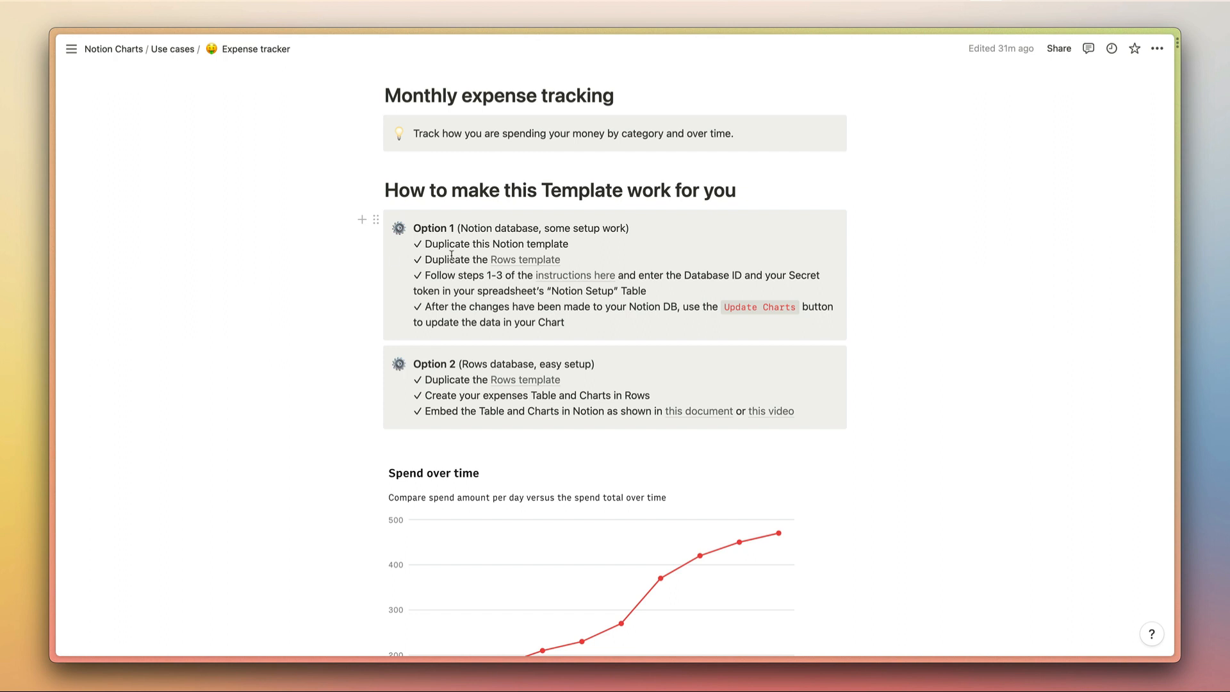
mouse_move(380, 268)
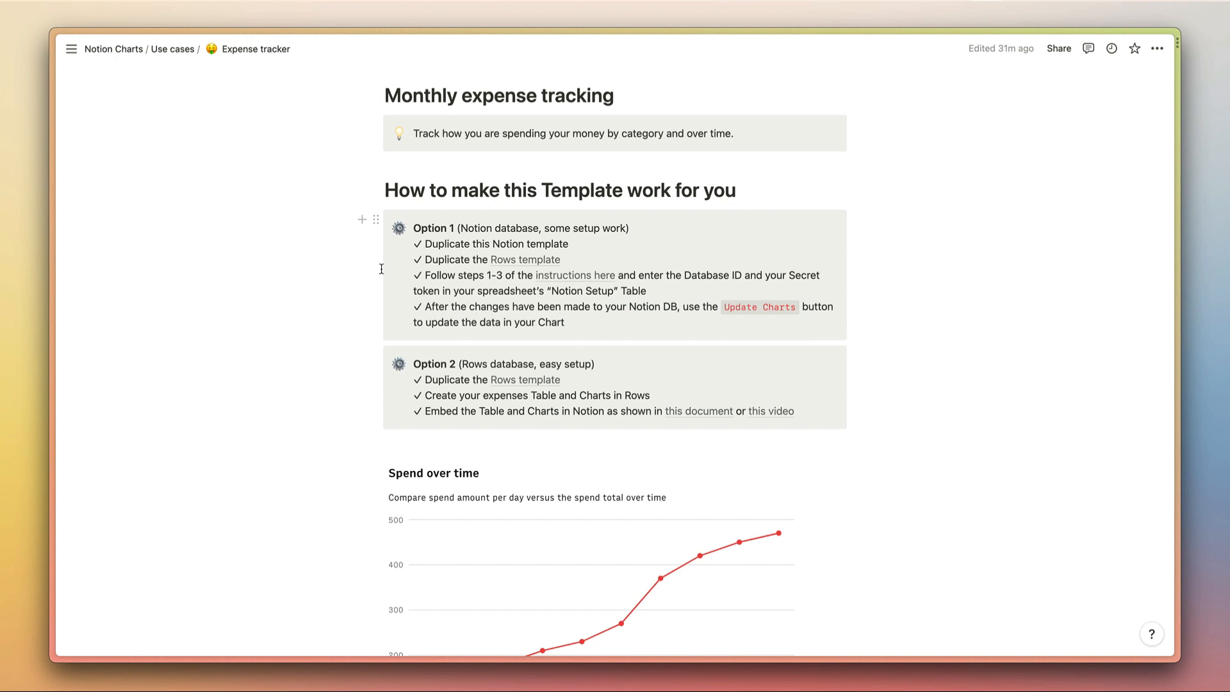
mouse_move(386, 264)
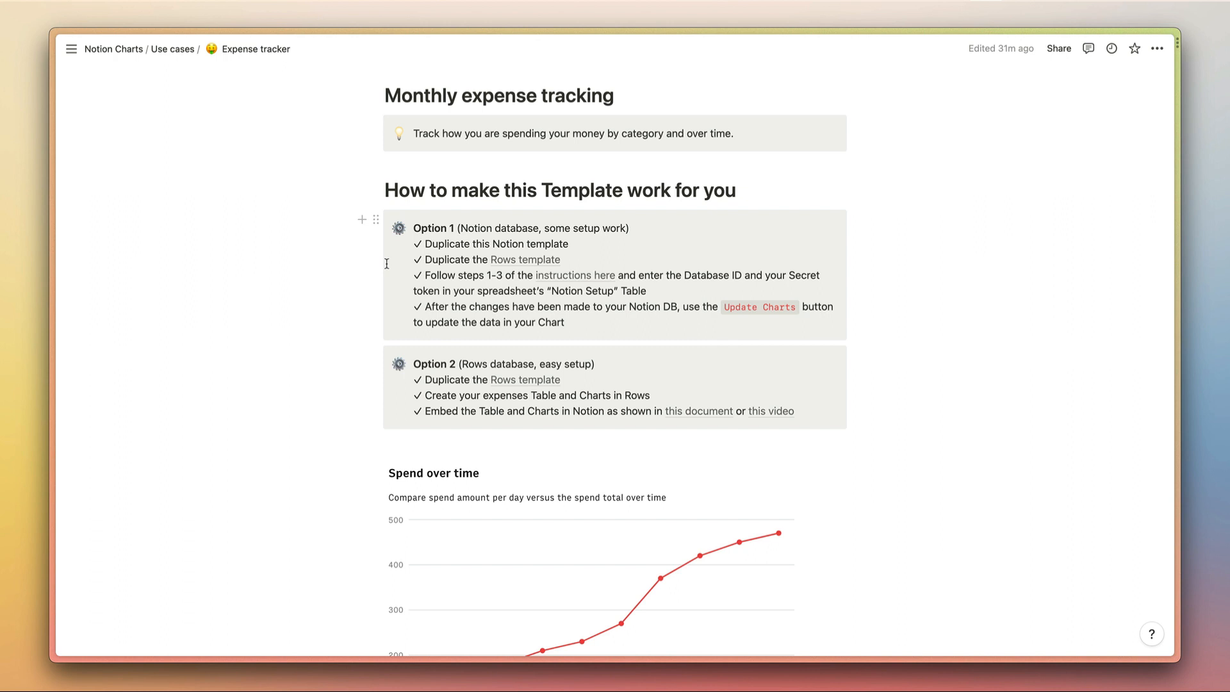
mouse_move(328, 387)
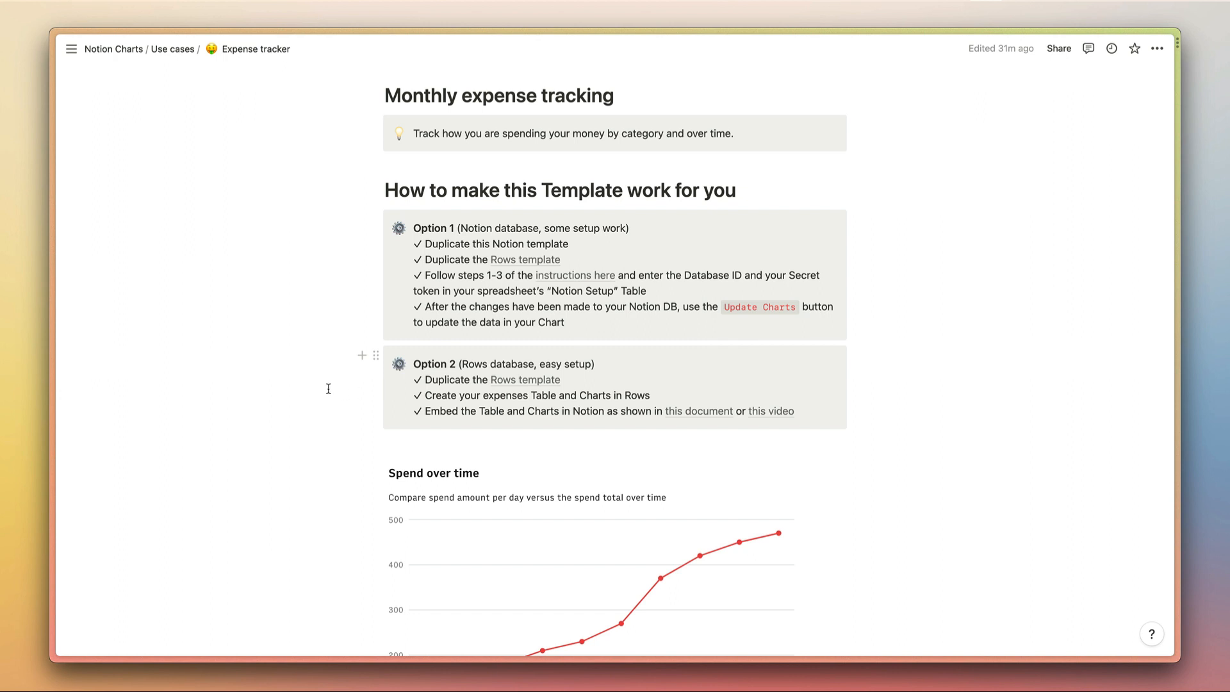
mouse_move(382, 399)
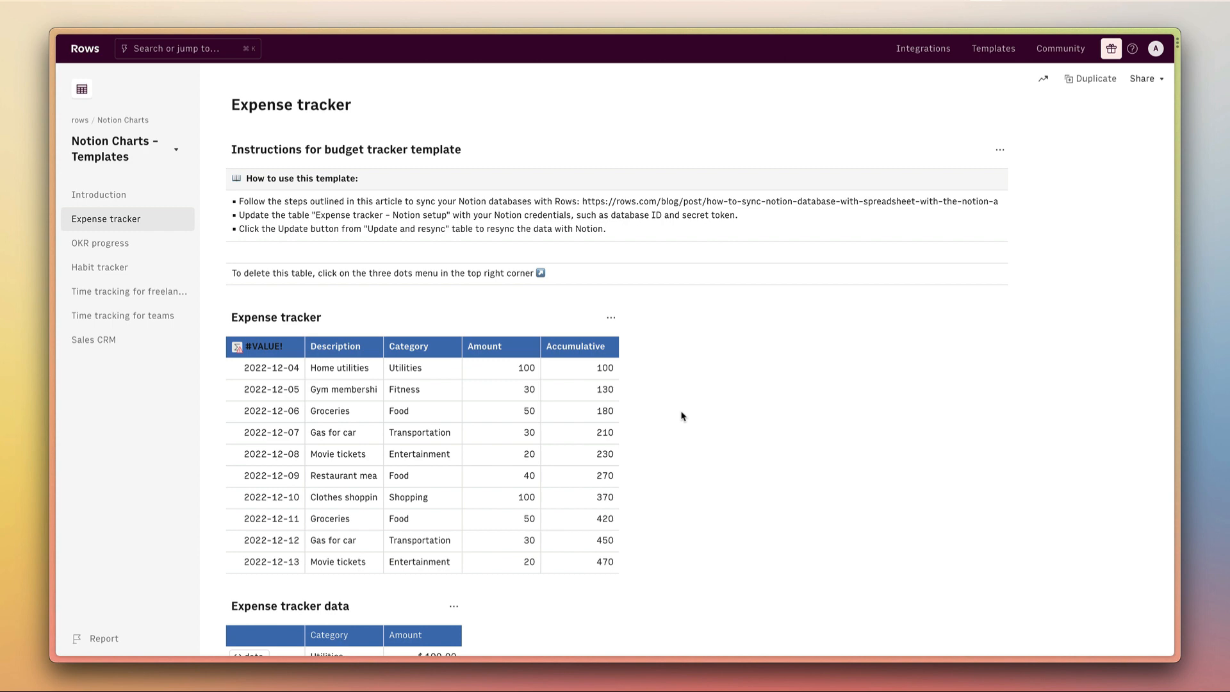
Browse the Rows Expense tracker sheet's table, category totals and spend-over-time chart, then return to its top.
scroll("down", 3)
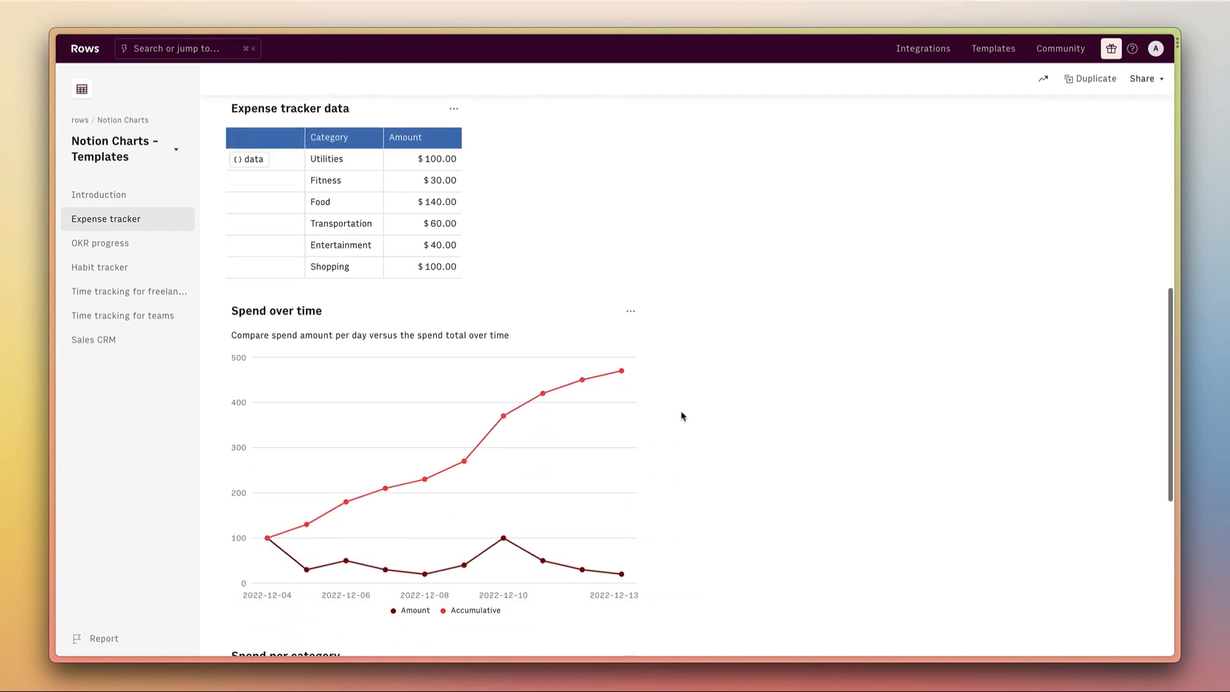
scroll("down", 3)
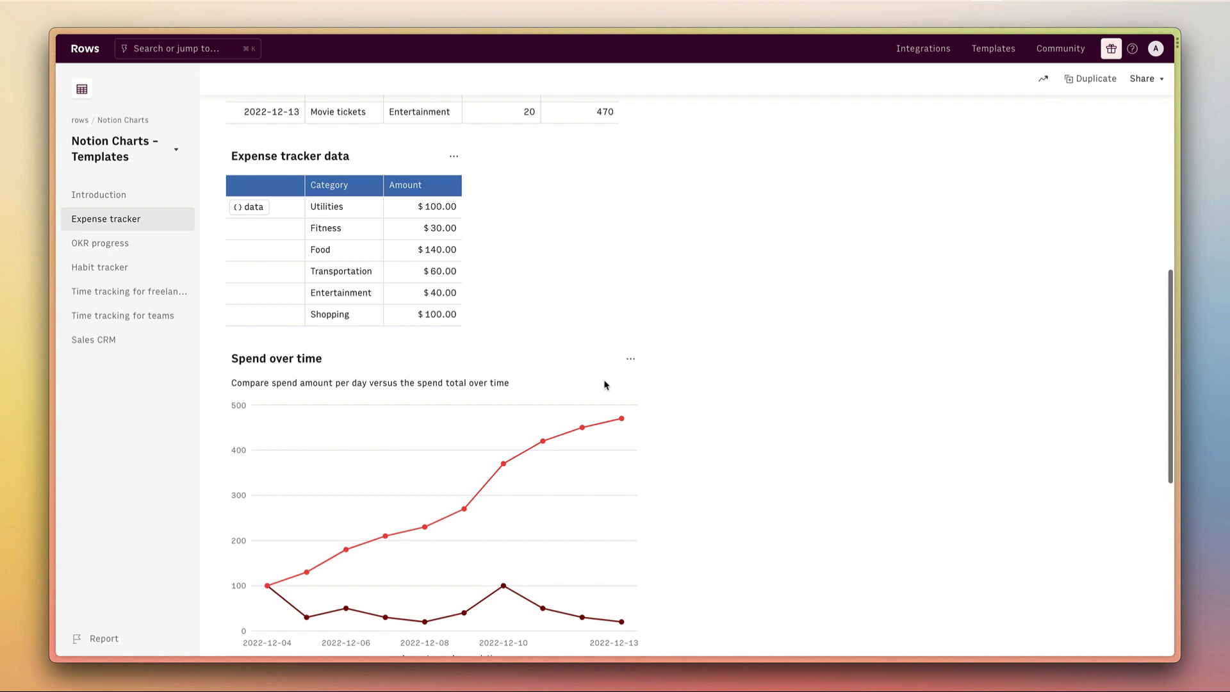
mouse_move(695, 346)
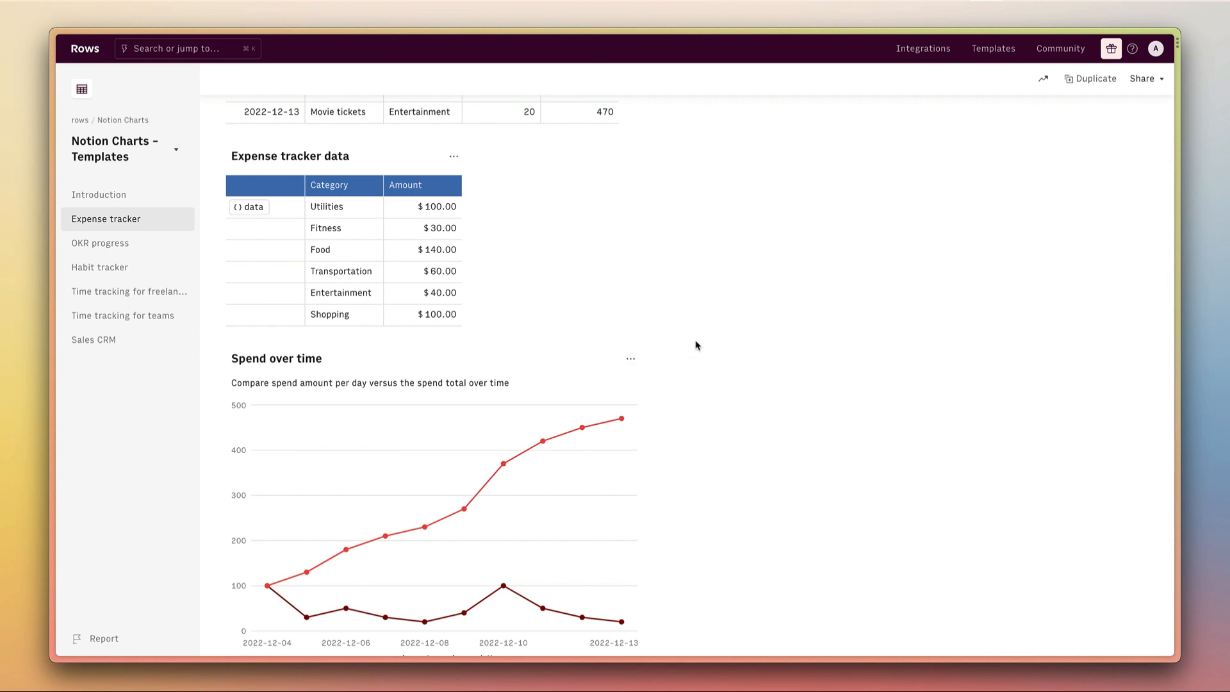
scroll("up", 3)
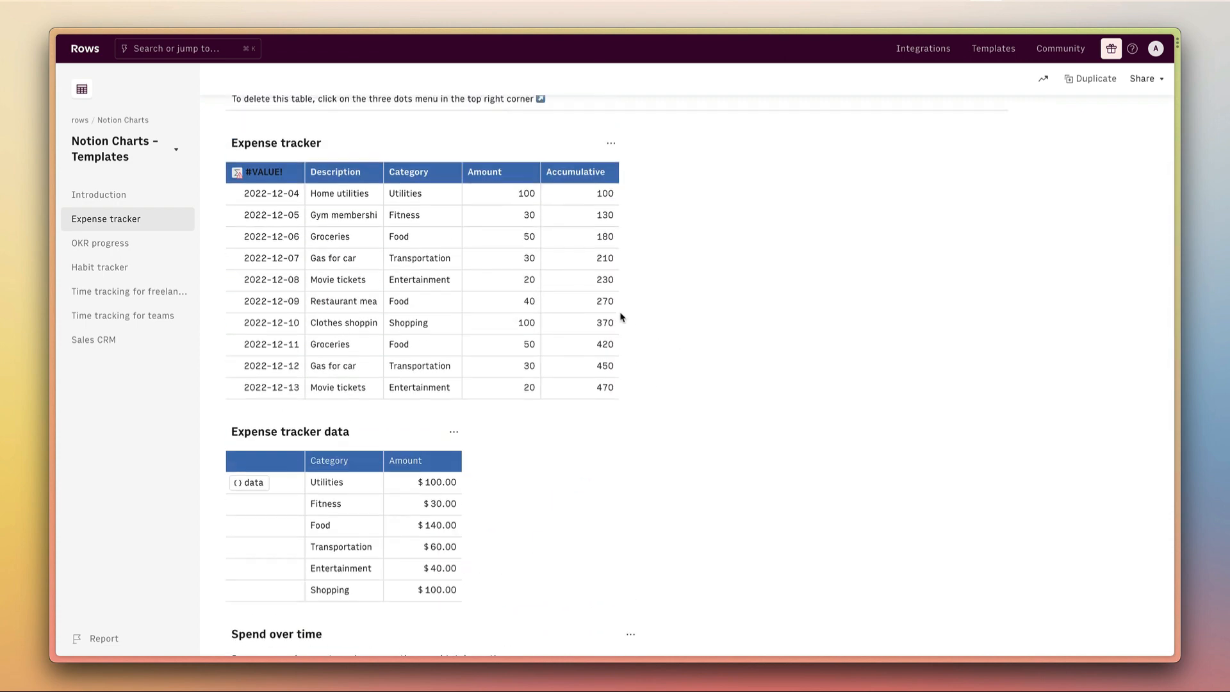
scroll("up", 3)
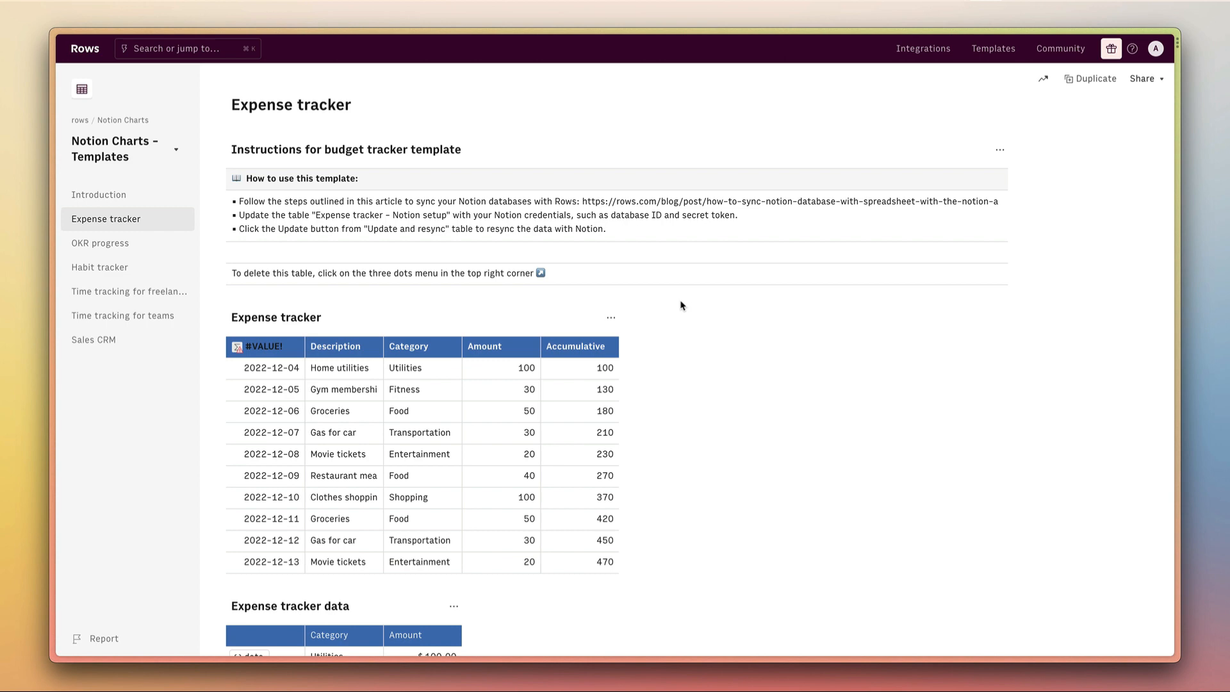
mouse_move(586, 223)
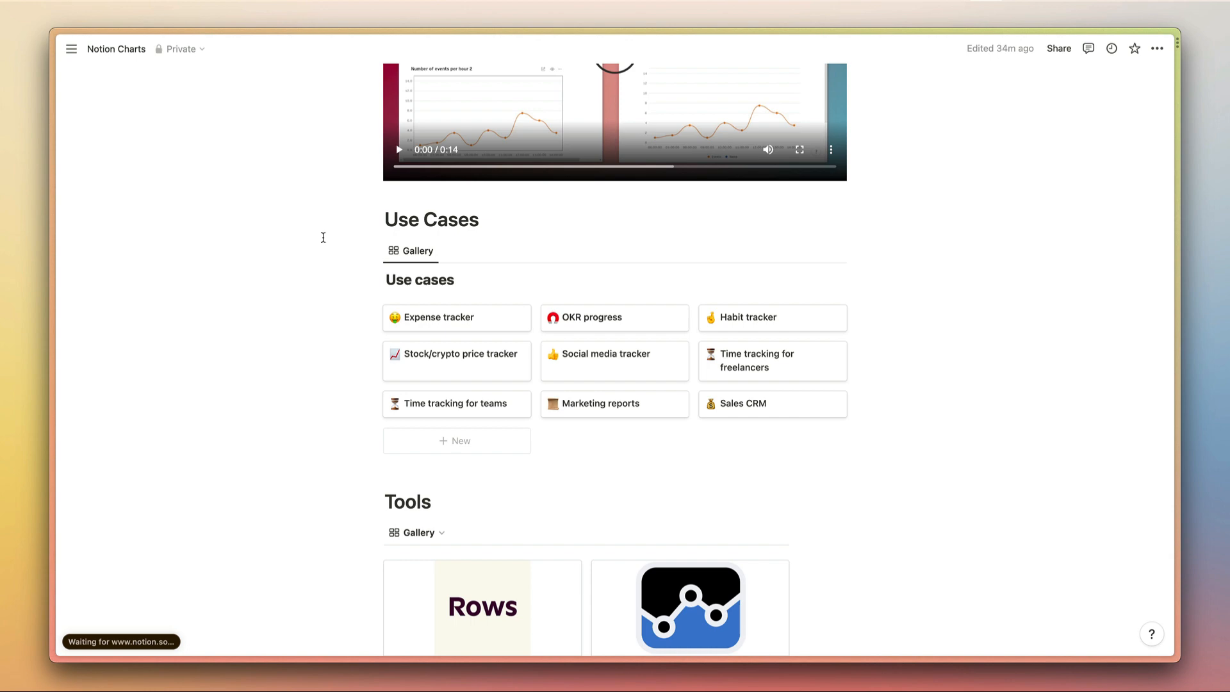
Scroll the NotionCharts homepage down to its Chart Builder expenses-by-date preview and back.
scroll("down", 3)
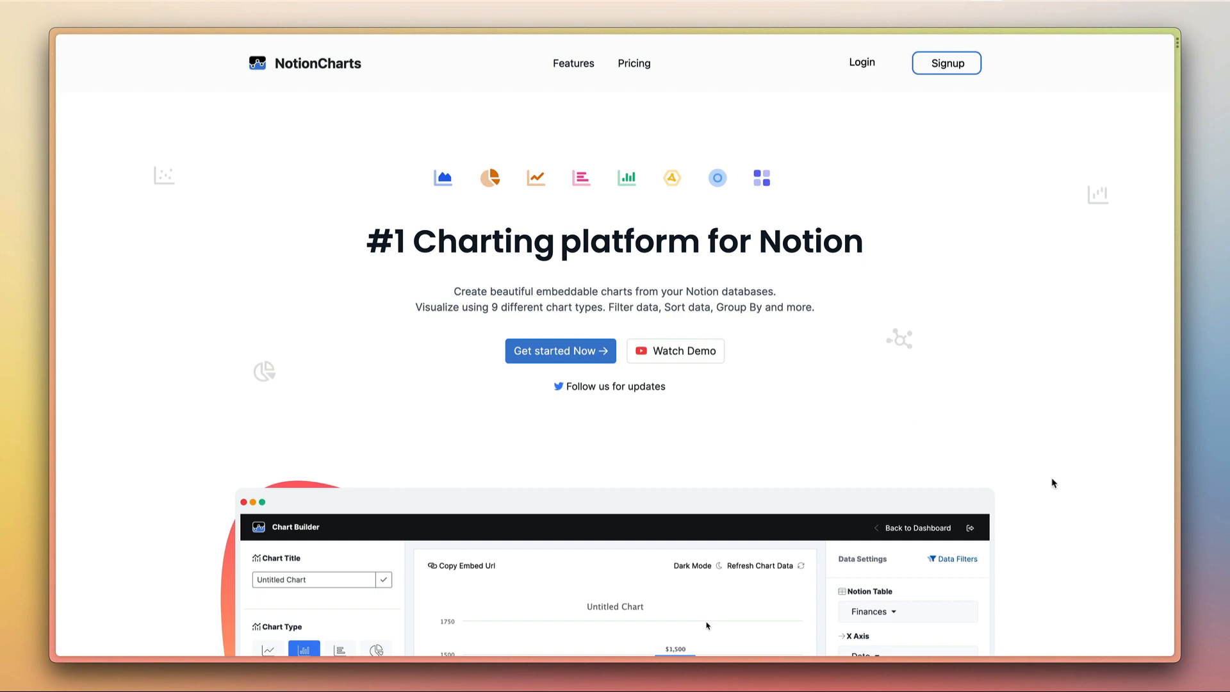
scroll("down", 3)
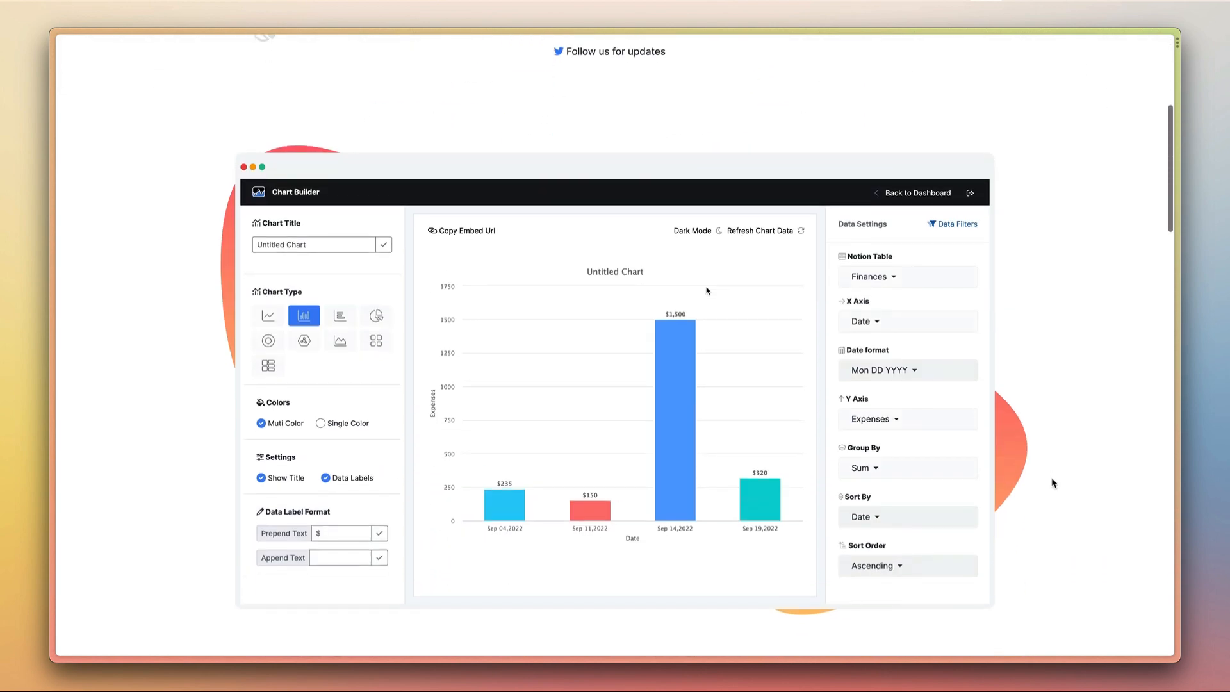
scroll("up", 3)
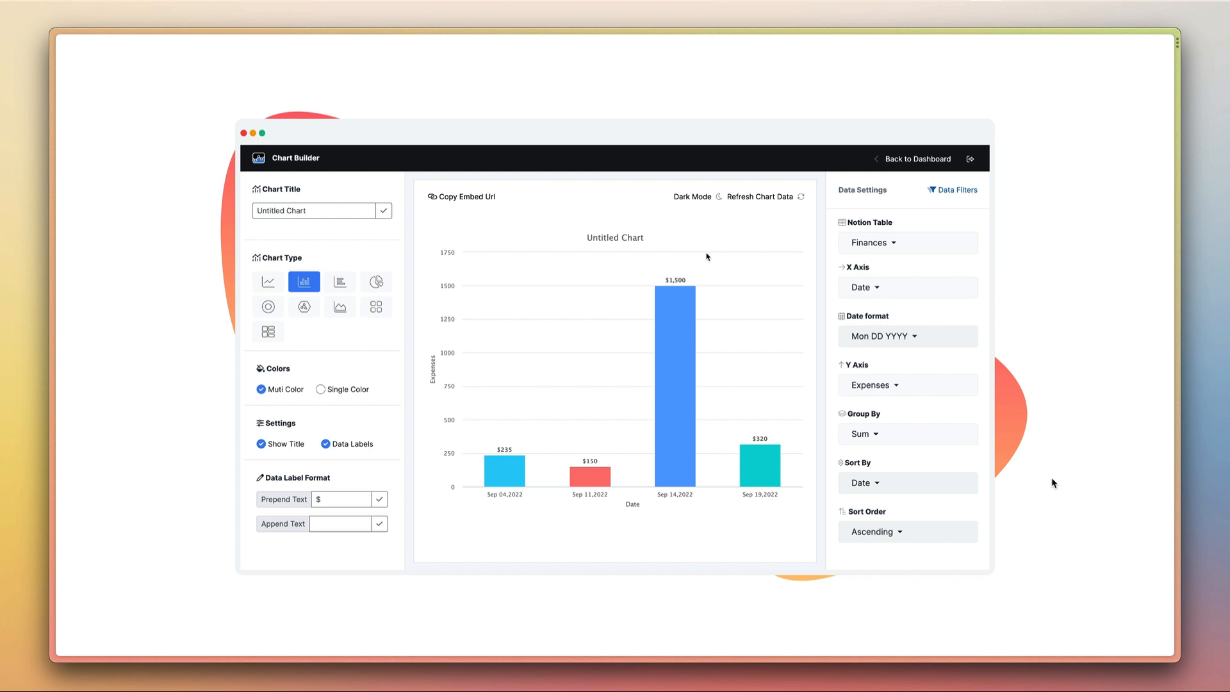
mouse_move(1090, 413)
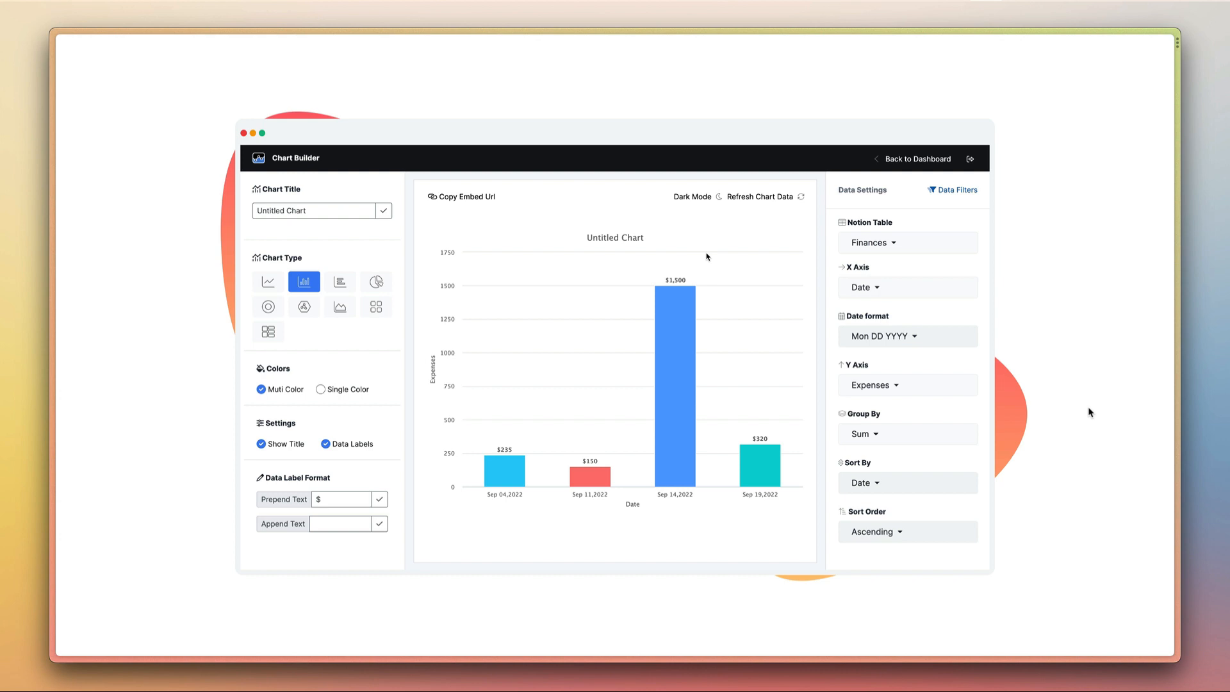
mouse_move(887, 338)
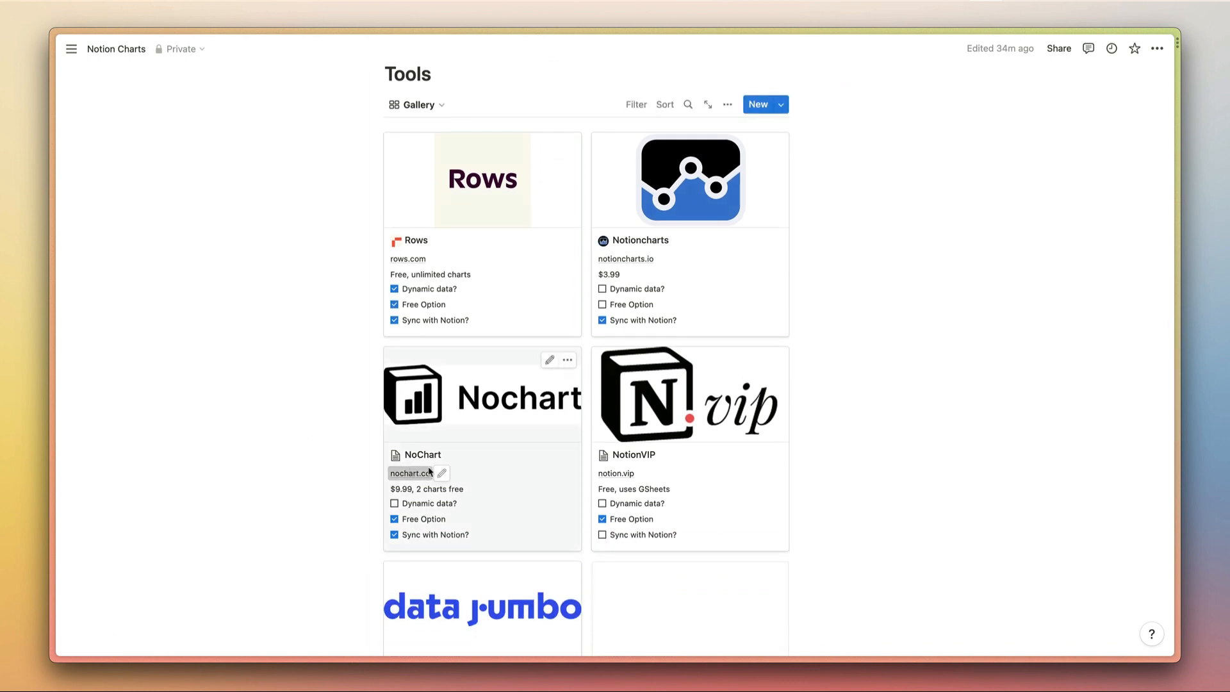
Open nochart.co from the NoChart card in the Tools gallery.
left_click(406, 473)
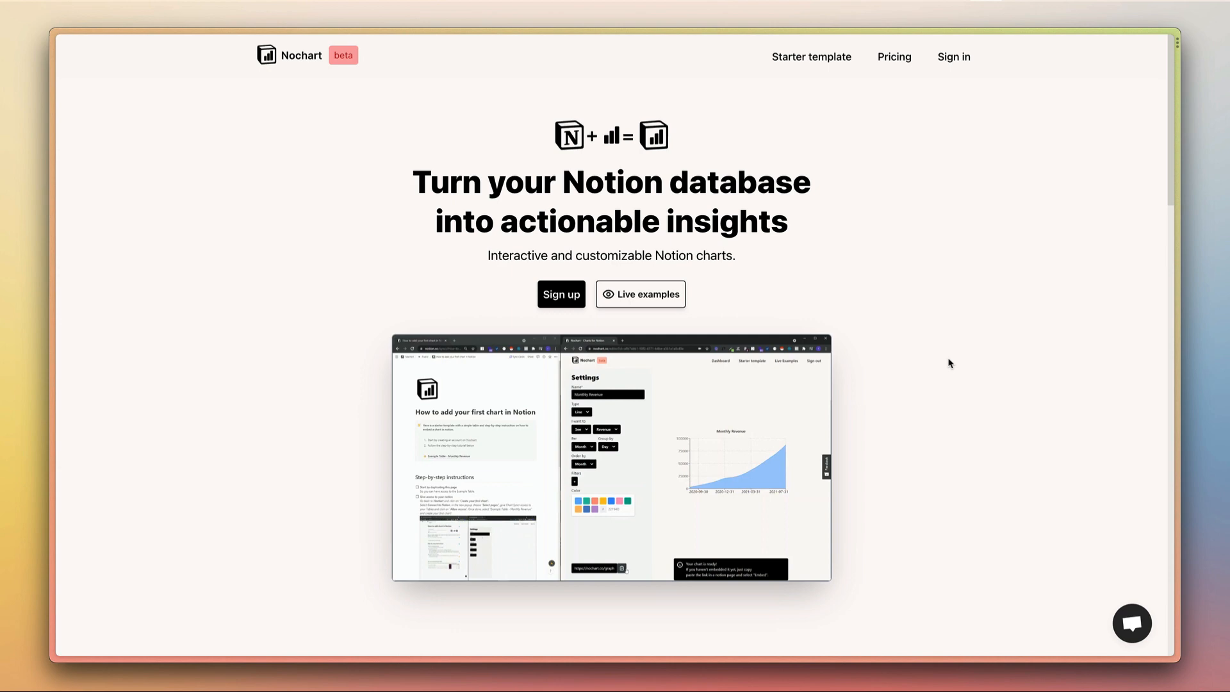
Scroll the Nochart homepage through its embedding and AI chart-suggestion sections.
scroll("down", 3)
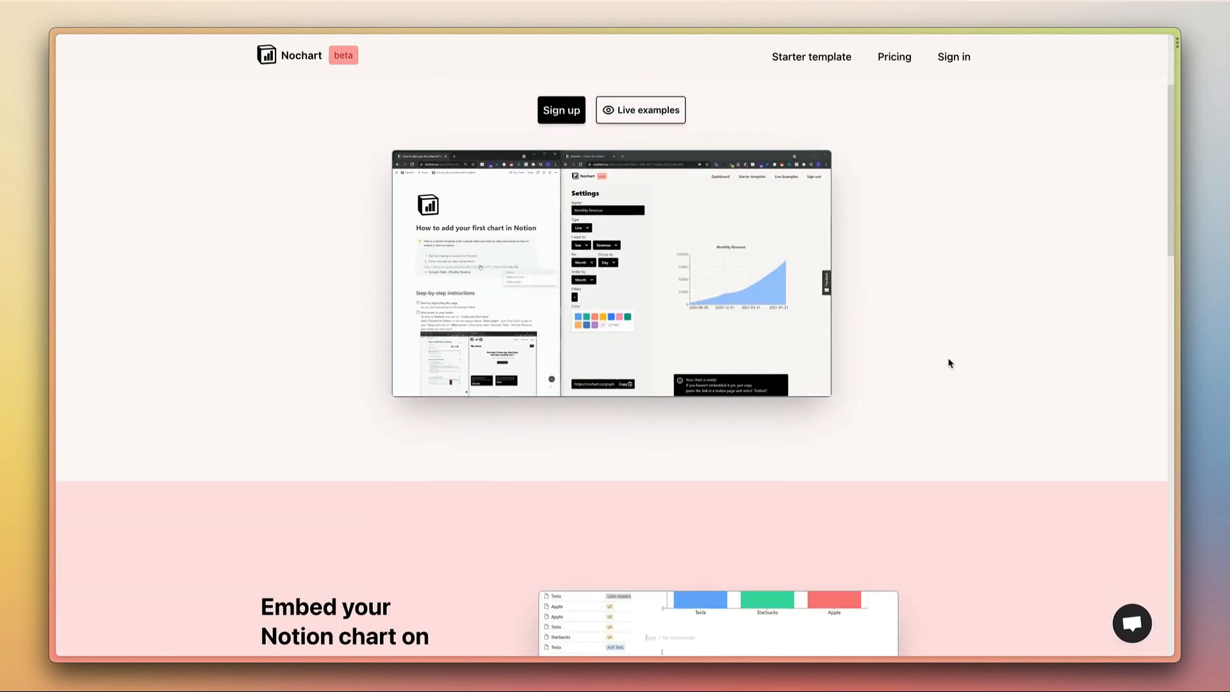
scroll("down", 3)
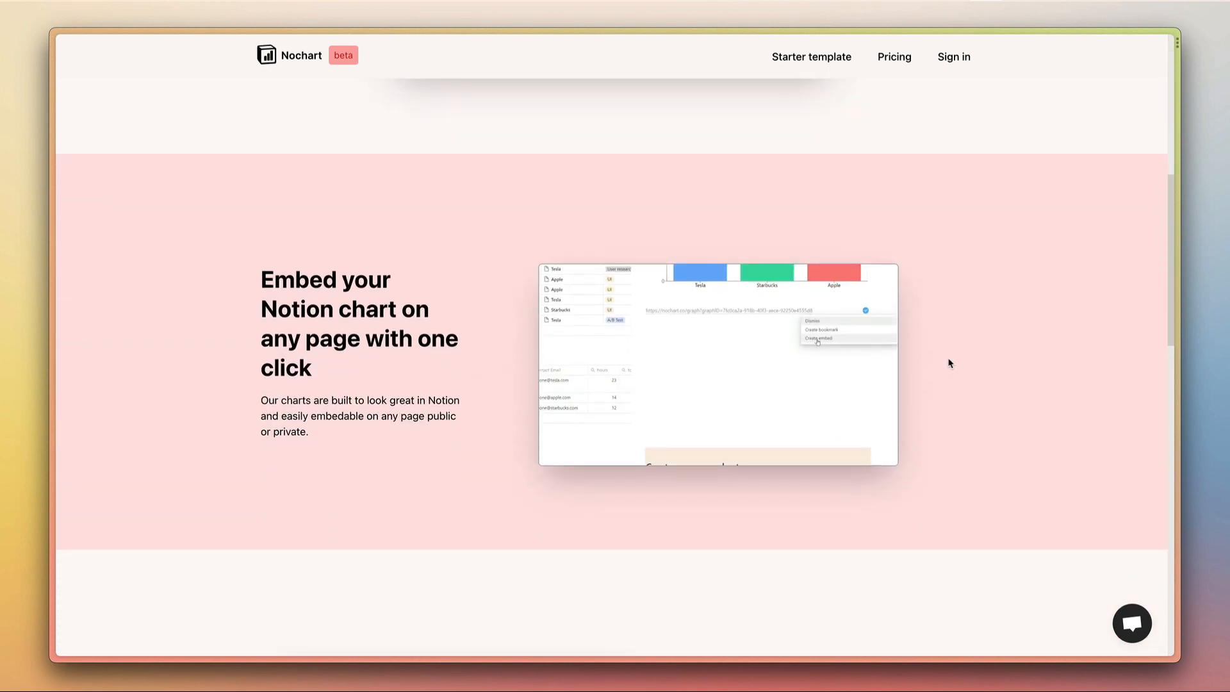
scroll("down", 3)
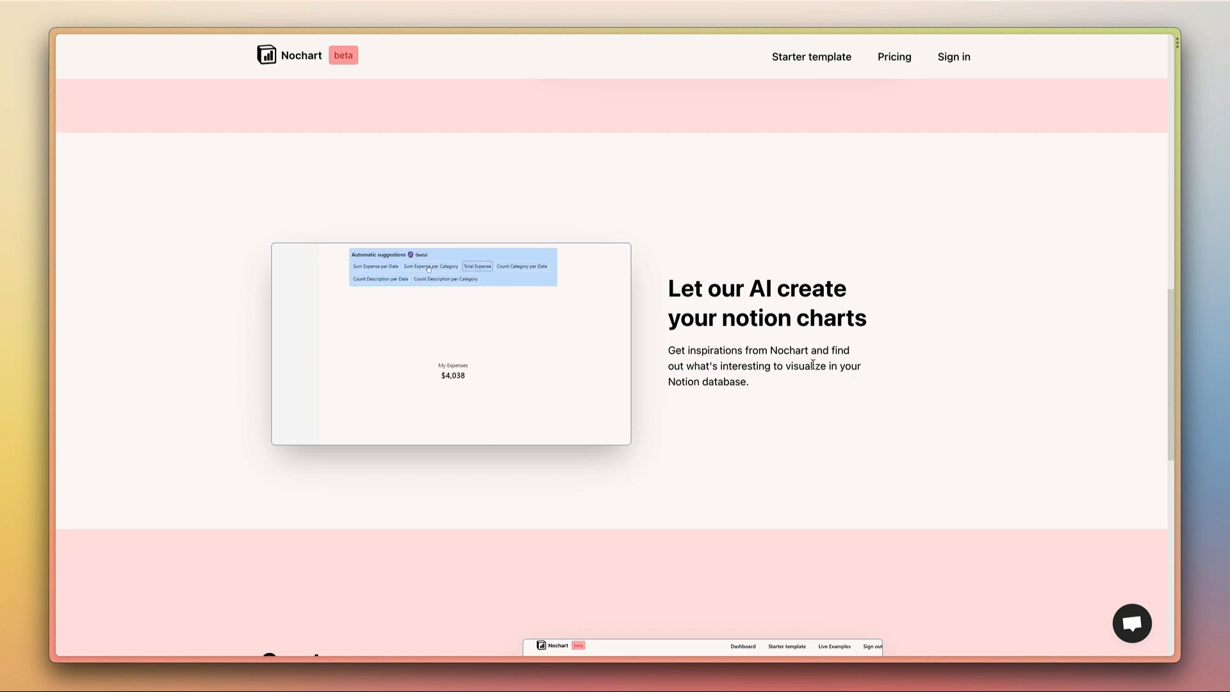
Switch between the browser tabs and return to the Notion Tools gallery.
left_click(431, 267)
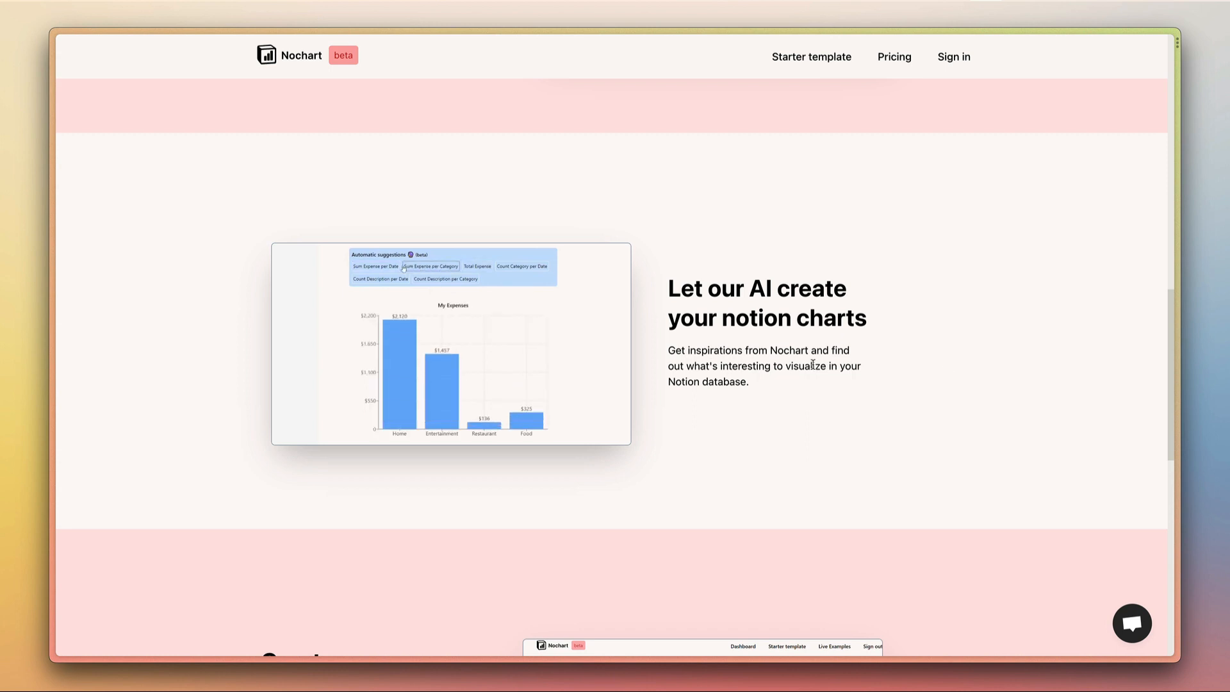
left_click(375, 267)
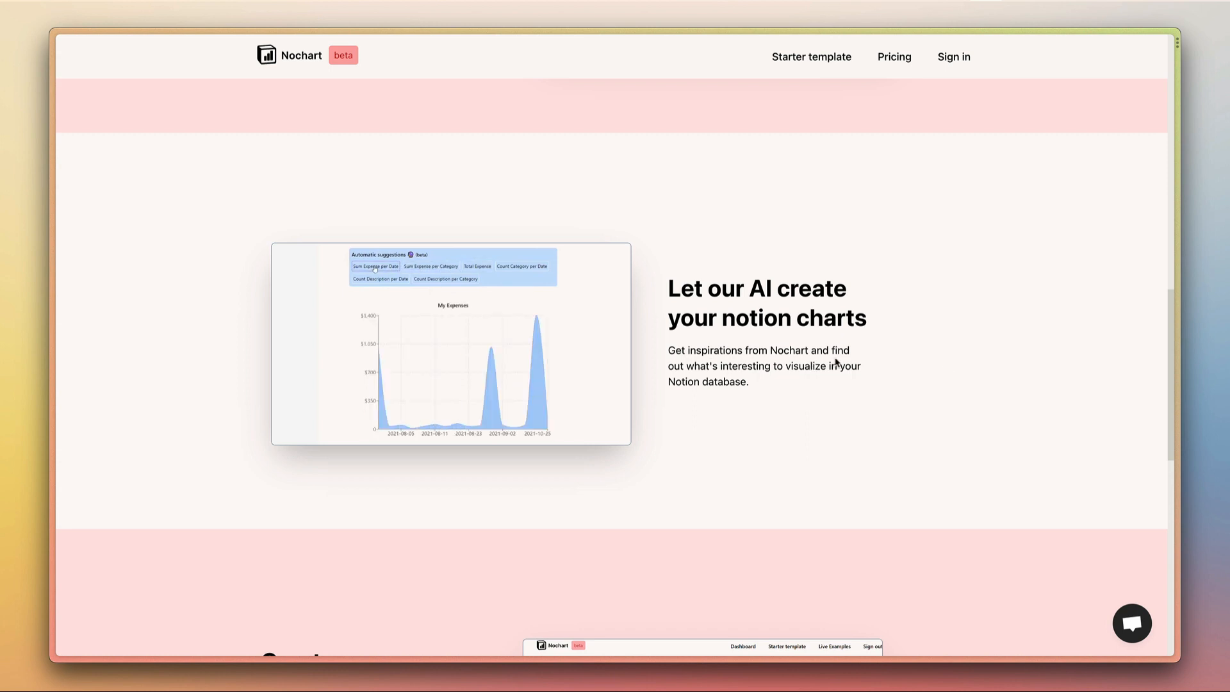
left_click(430, 267)
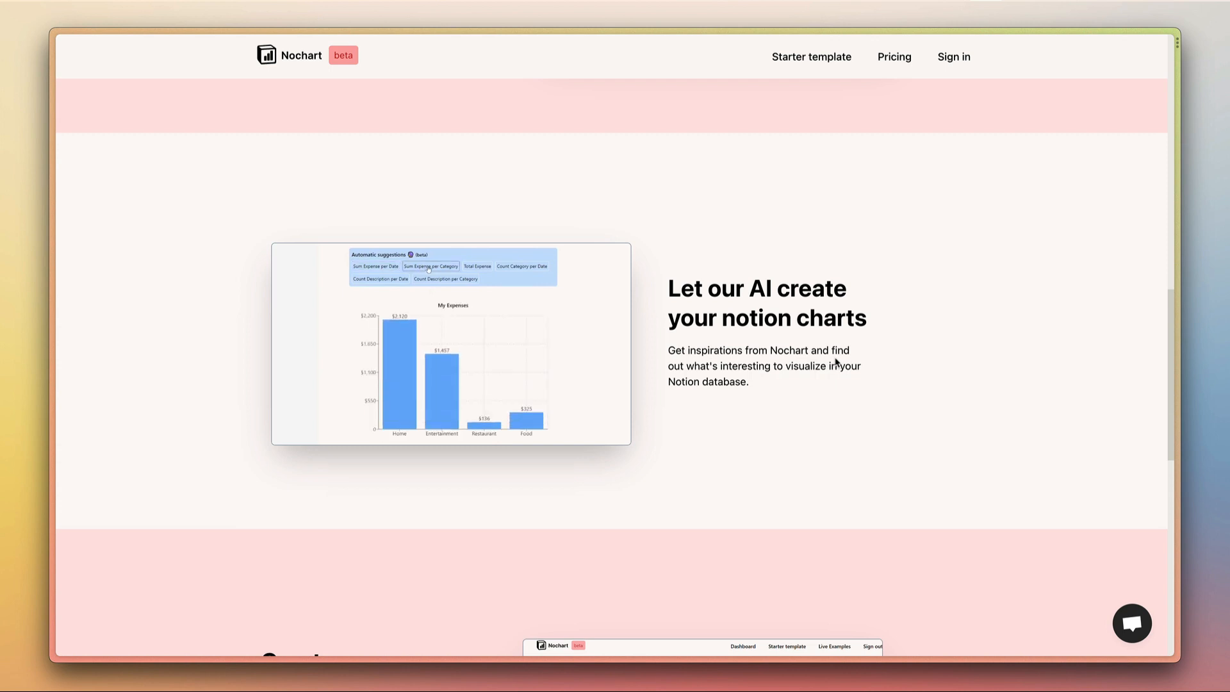
left_click(477, 267)
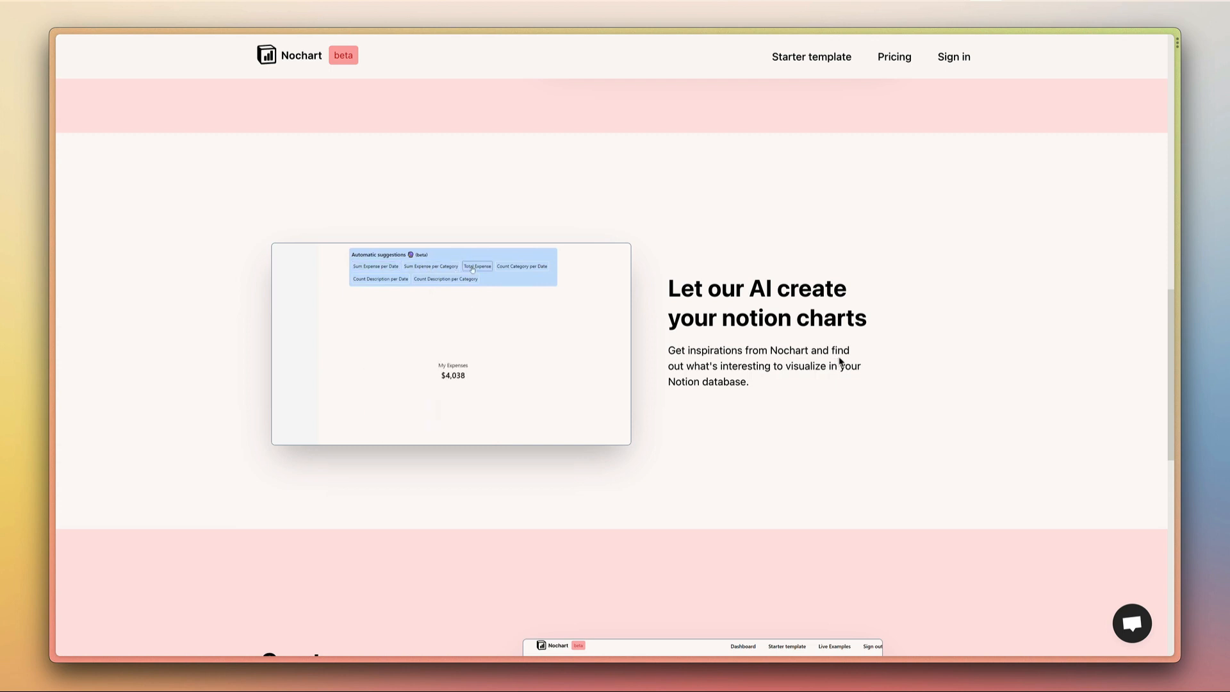
left_click(430, 267)
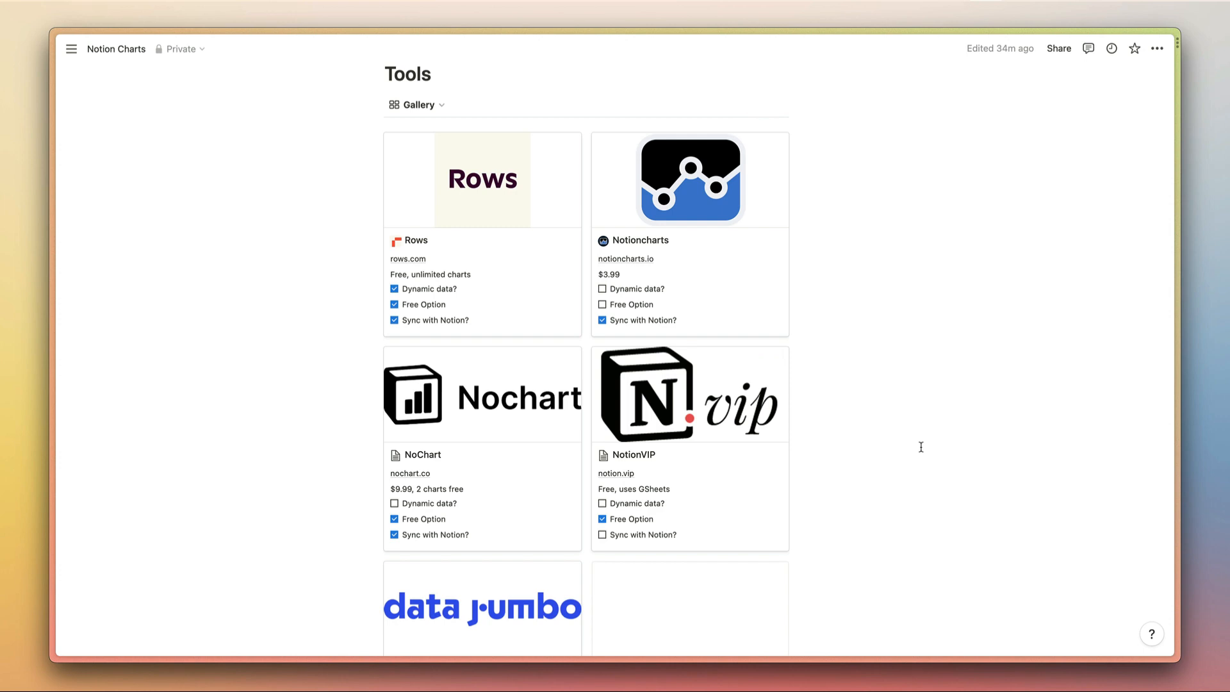
Review the Tools gallery cards and scroll back up to the Use Cases gallery.
left_click(483, 607)
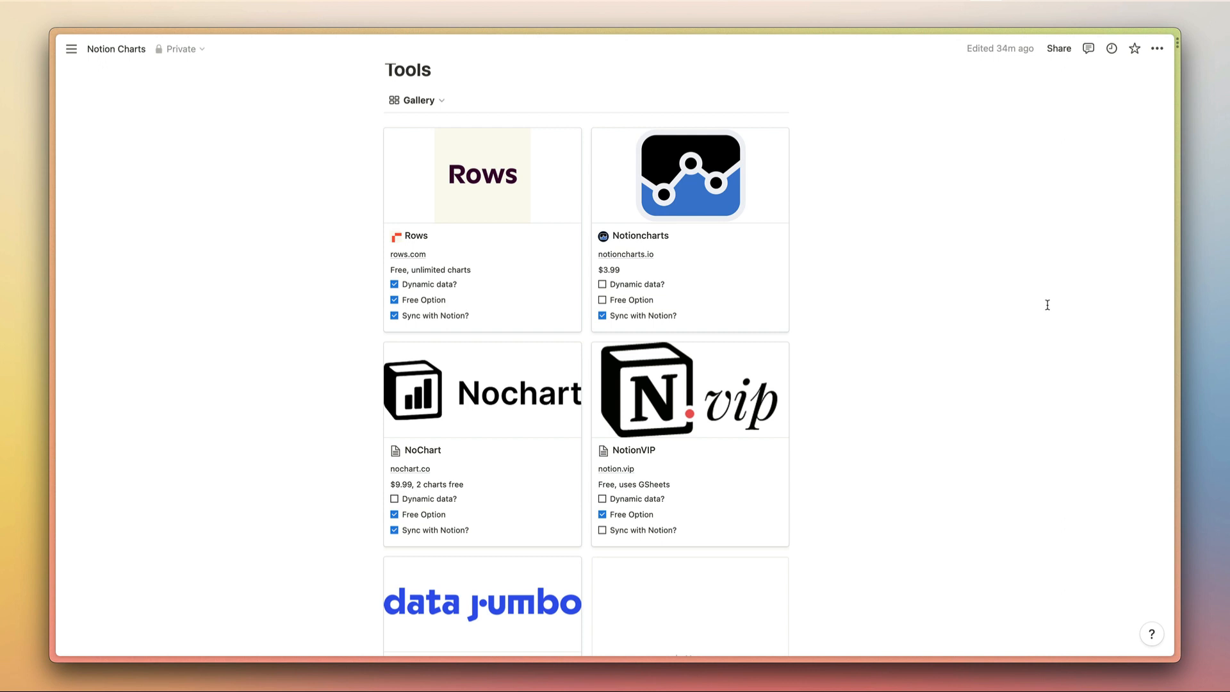
mouse_move(534, 279)
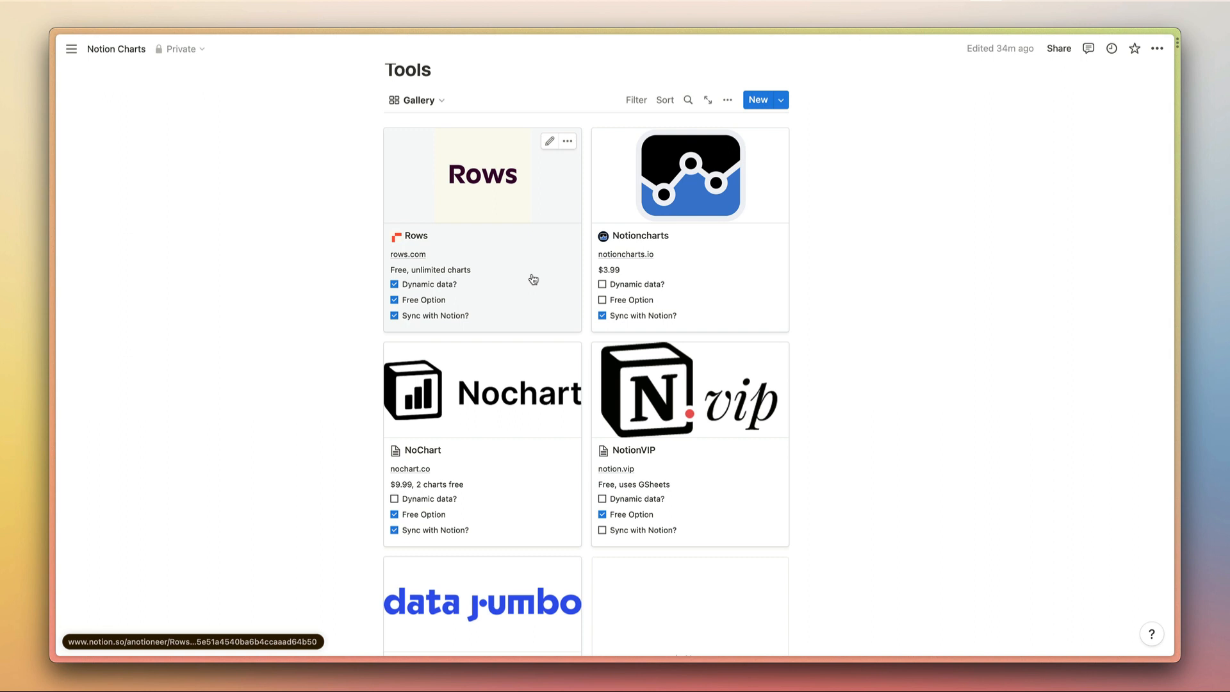
scroll("up", 3)
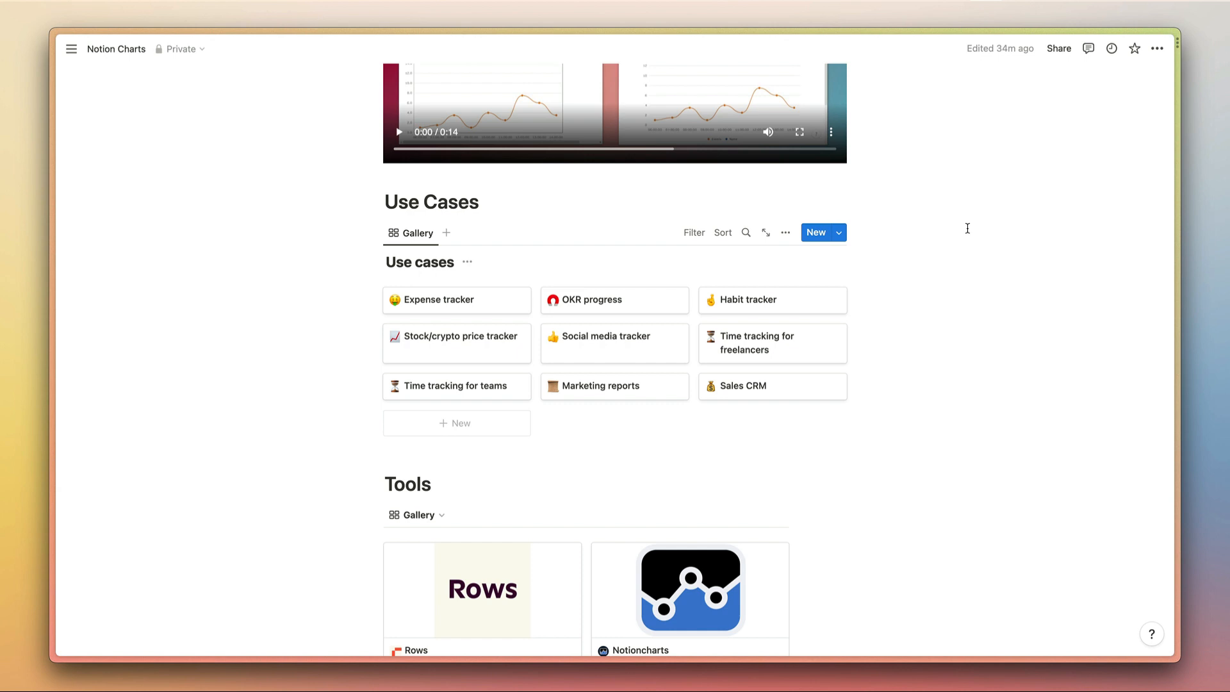
mouse_move(892, 396)
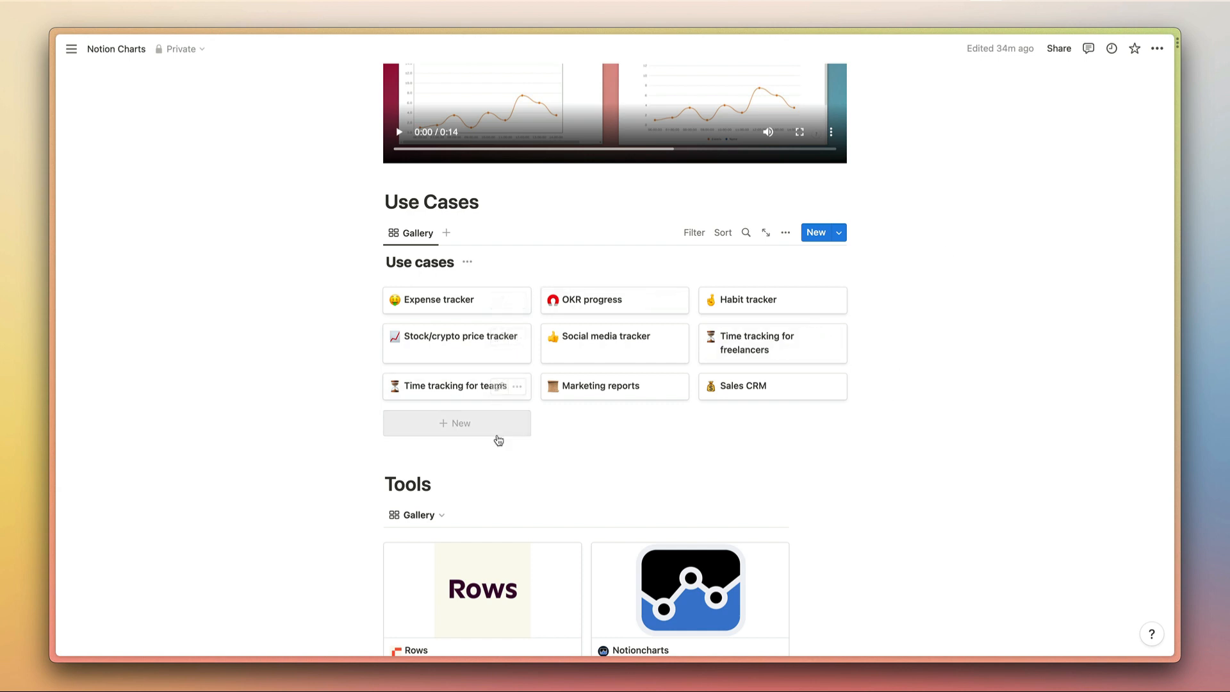
mouse_move(529, 385)
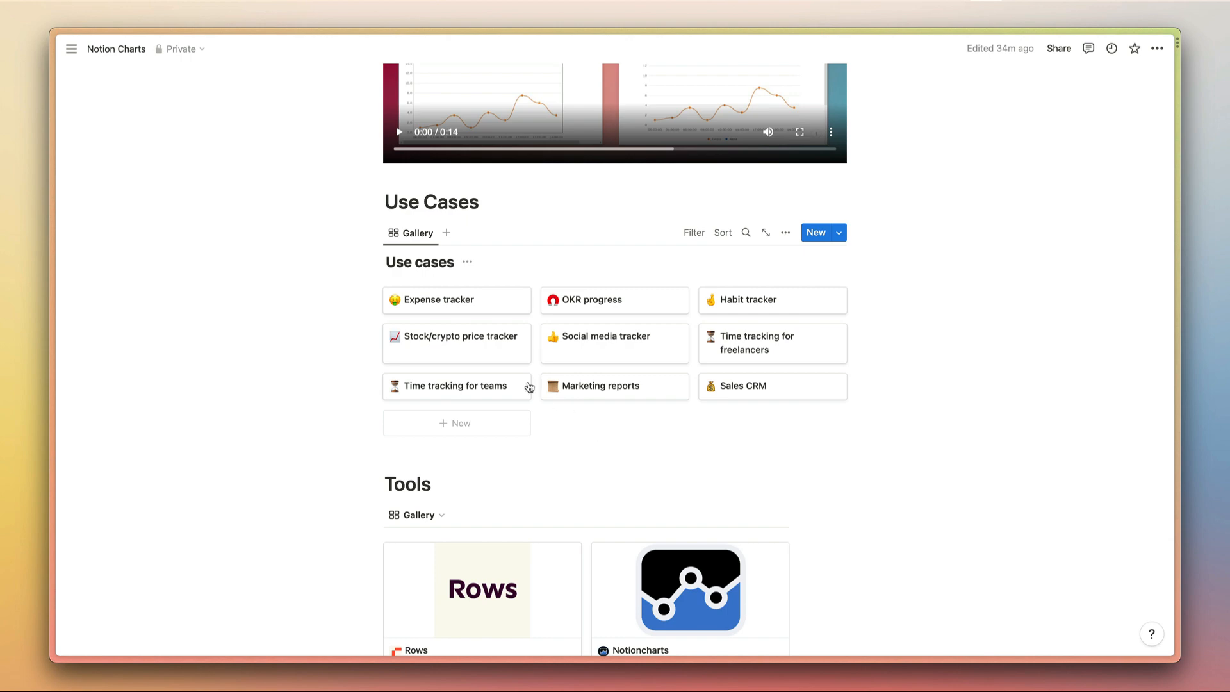
Browse the OKR progress tracker's department chart and tracker table, then switch to the Habit tracker page.
left_click(438, 300)
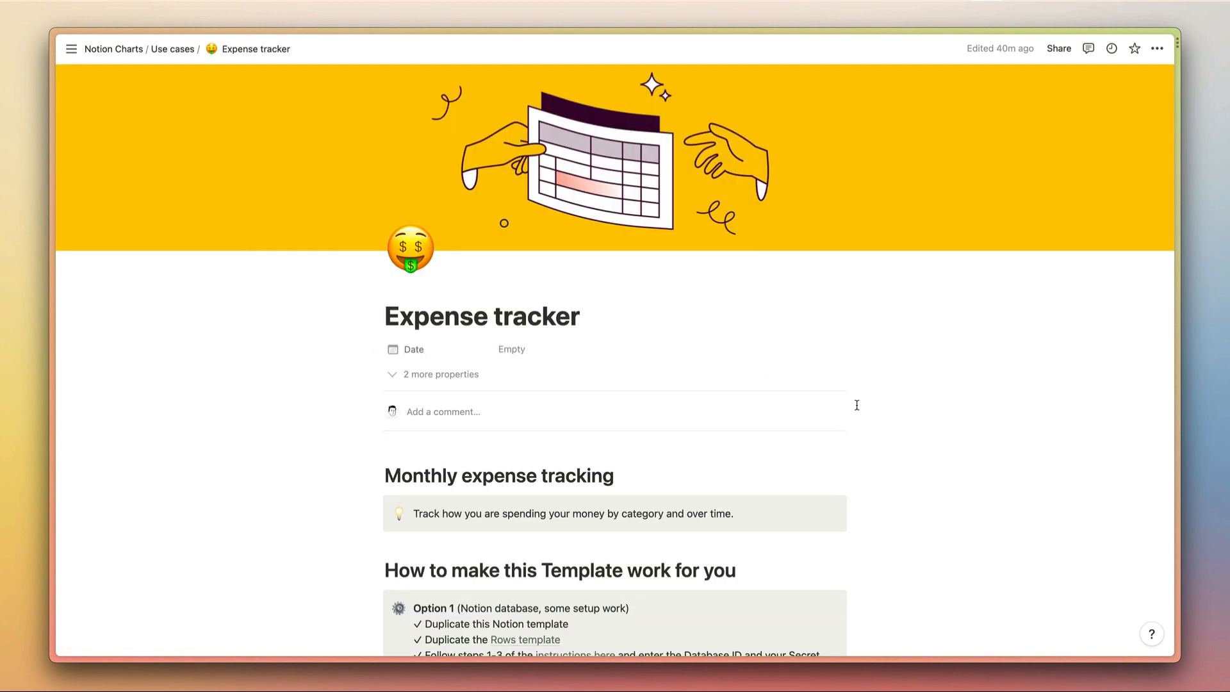
scroll("down", 3)
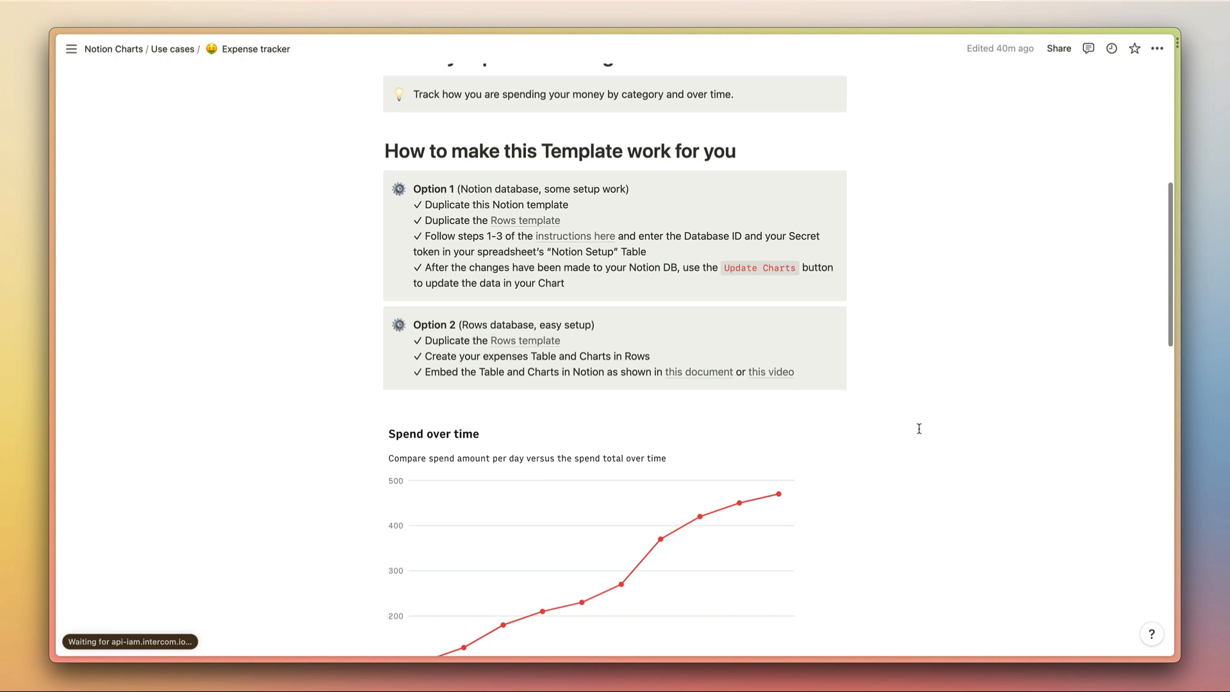
scroll("down", 3)
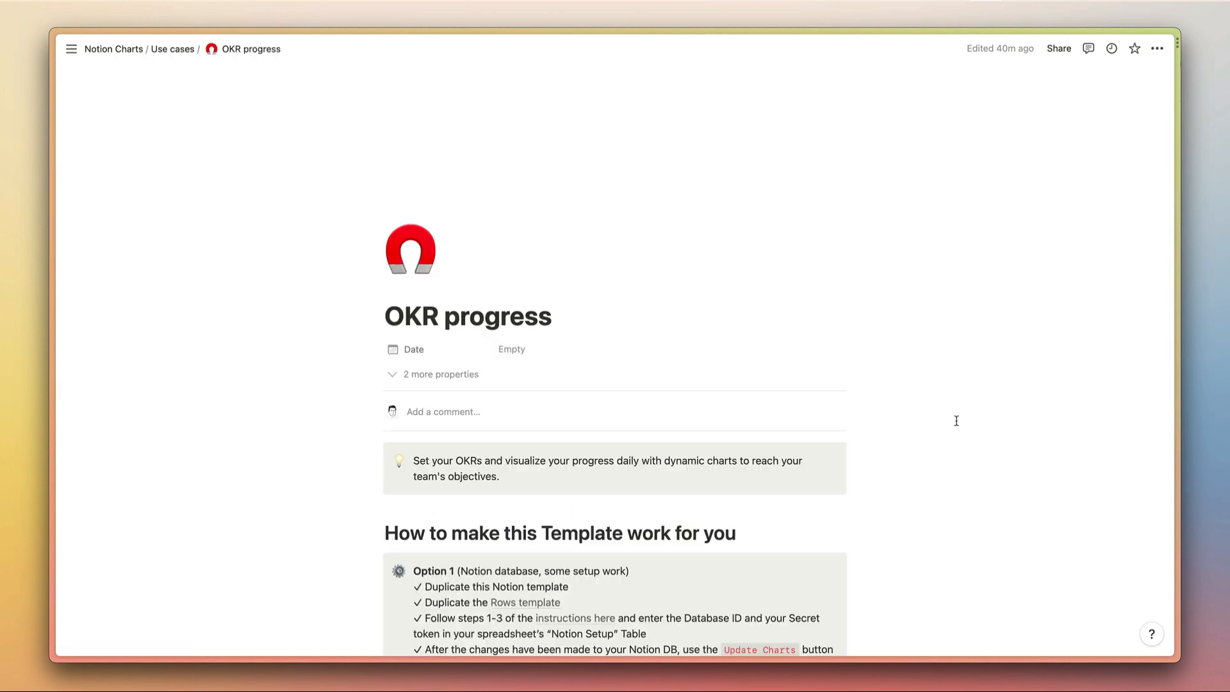
scroll("down", 3)
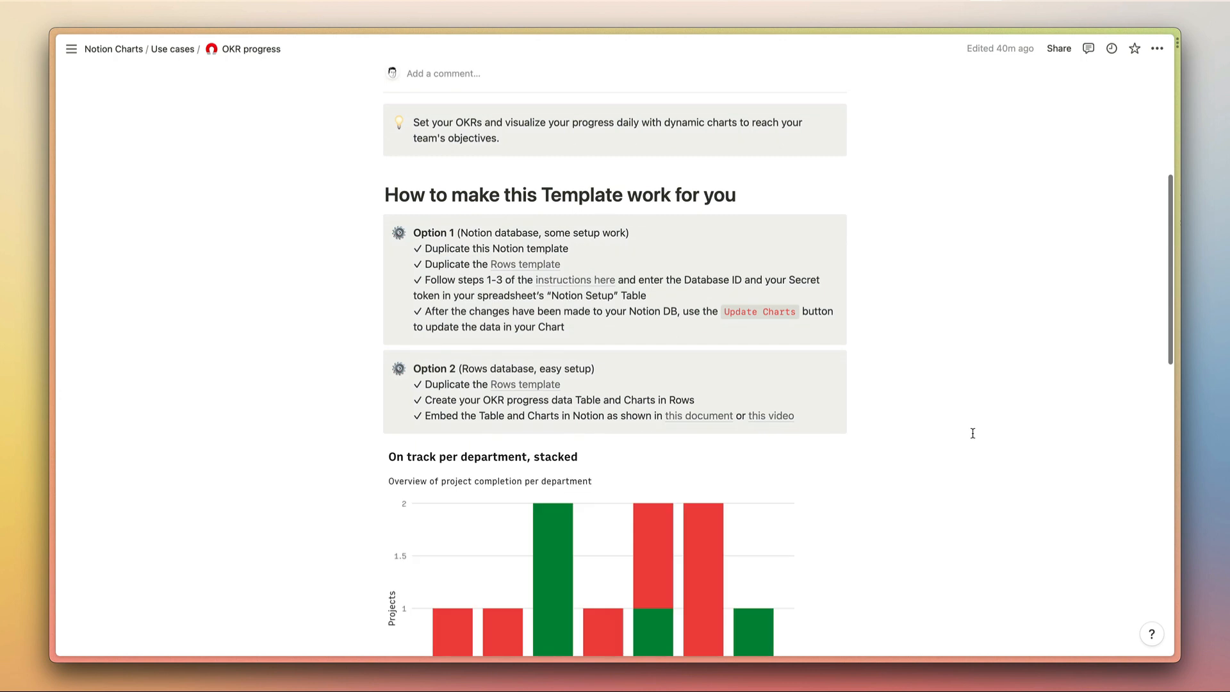
scroll("down", 3)
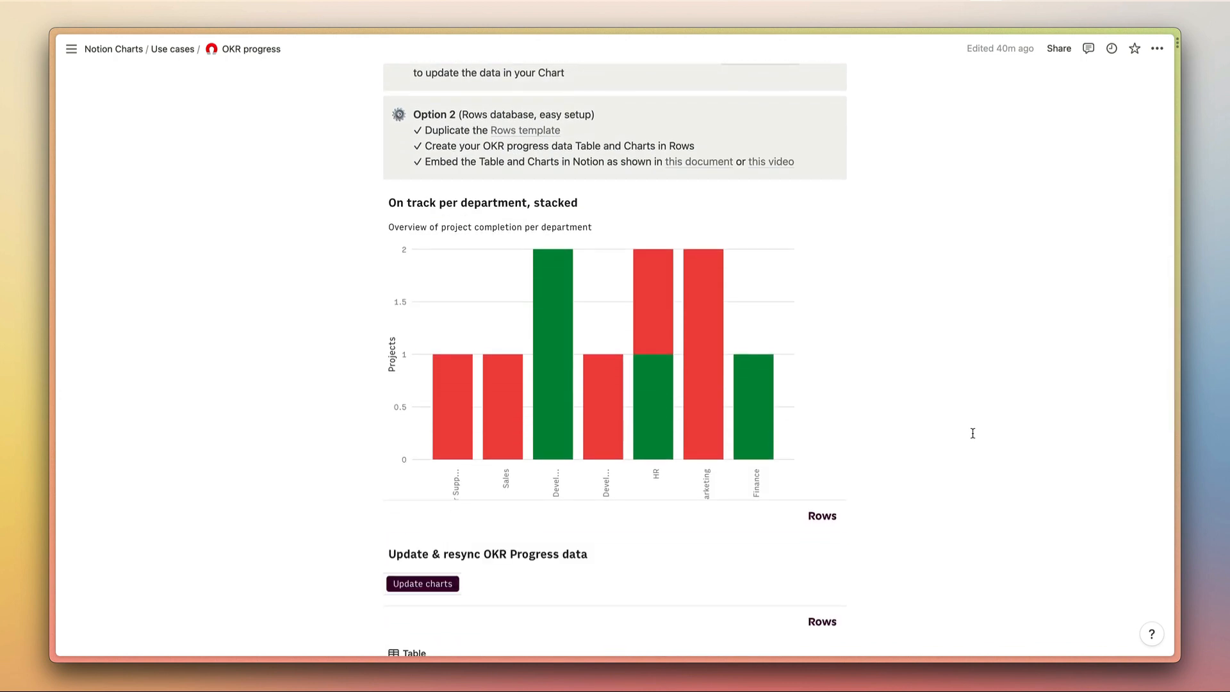
scroll("down", 3)
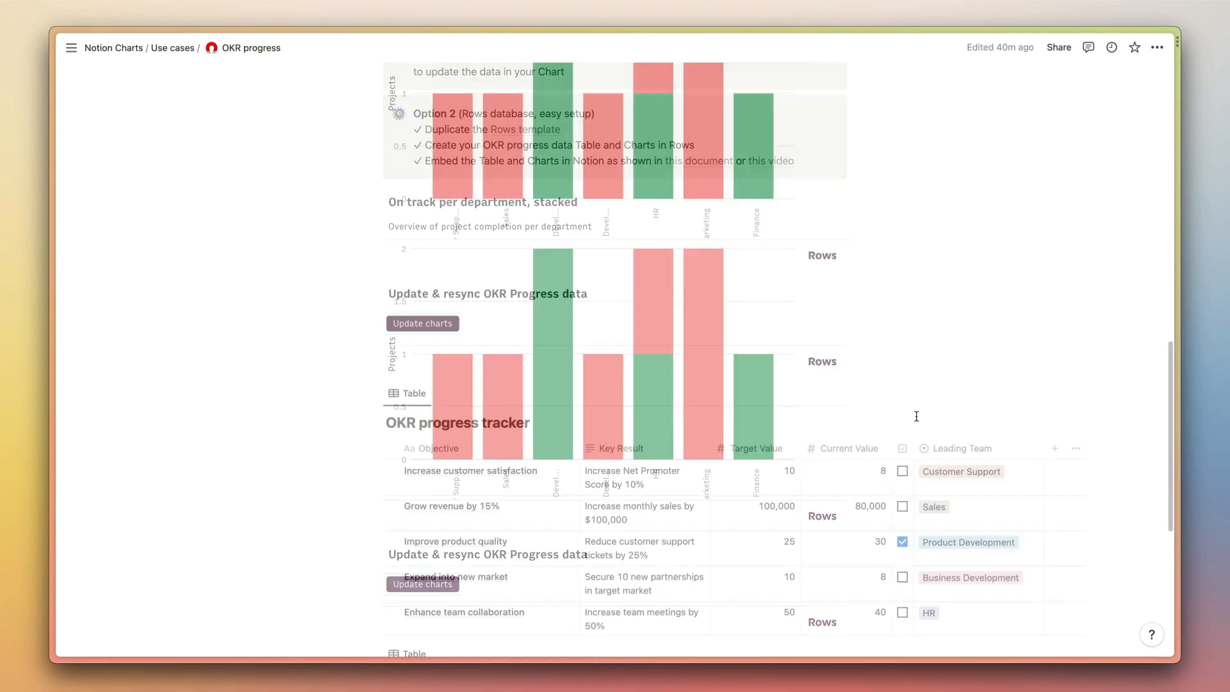
scroll("down", 3)
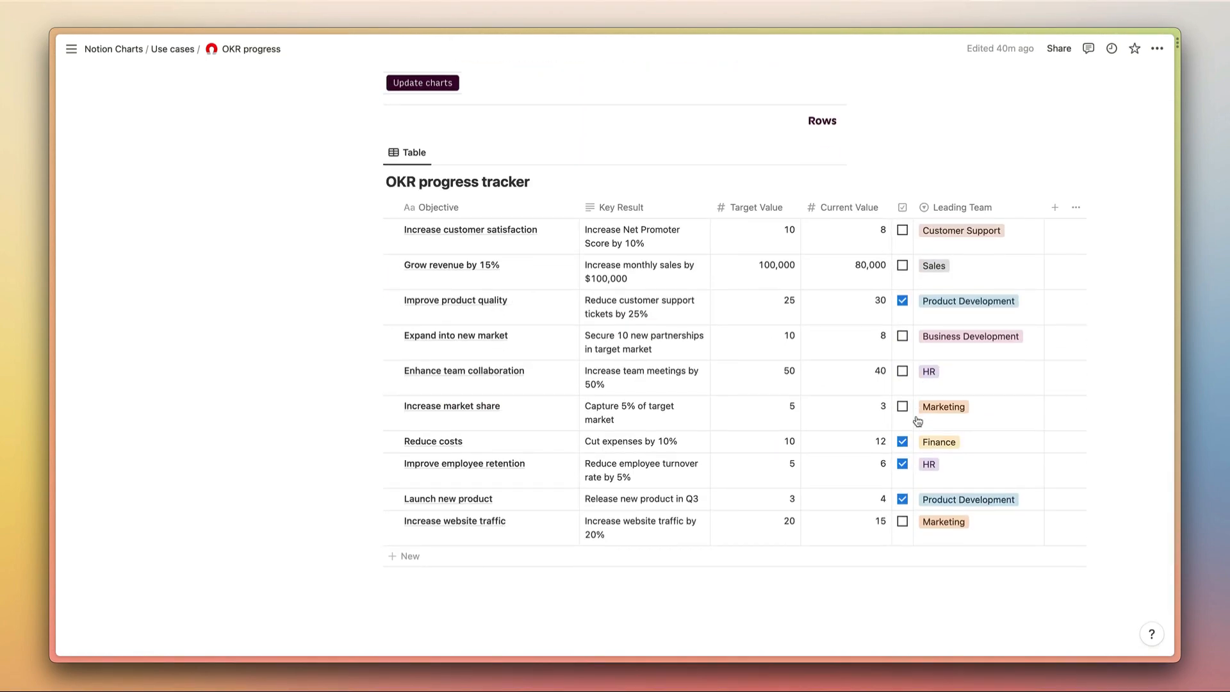
mouse_move(970, 137)
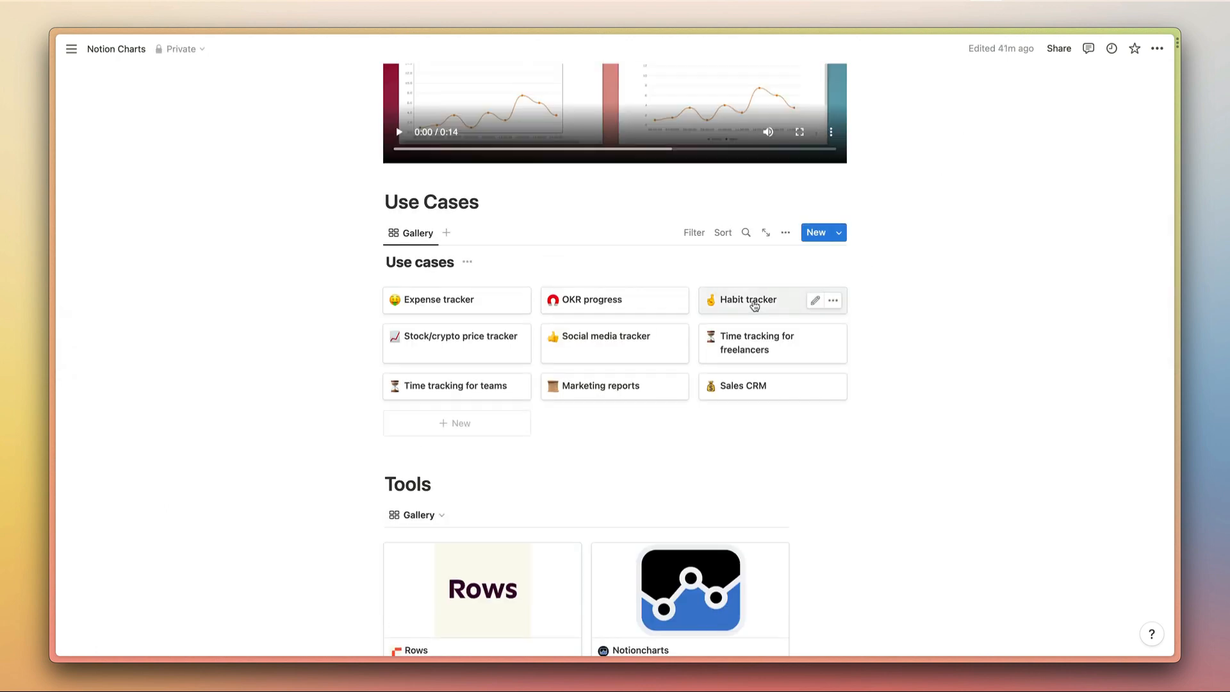
left_click(750, 300)
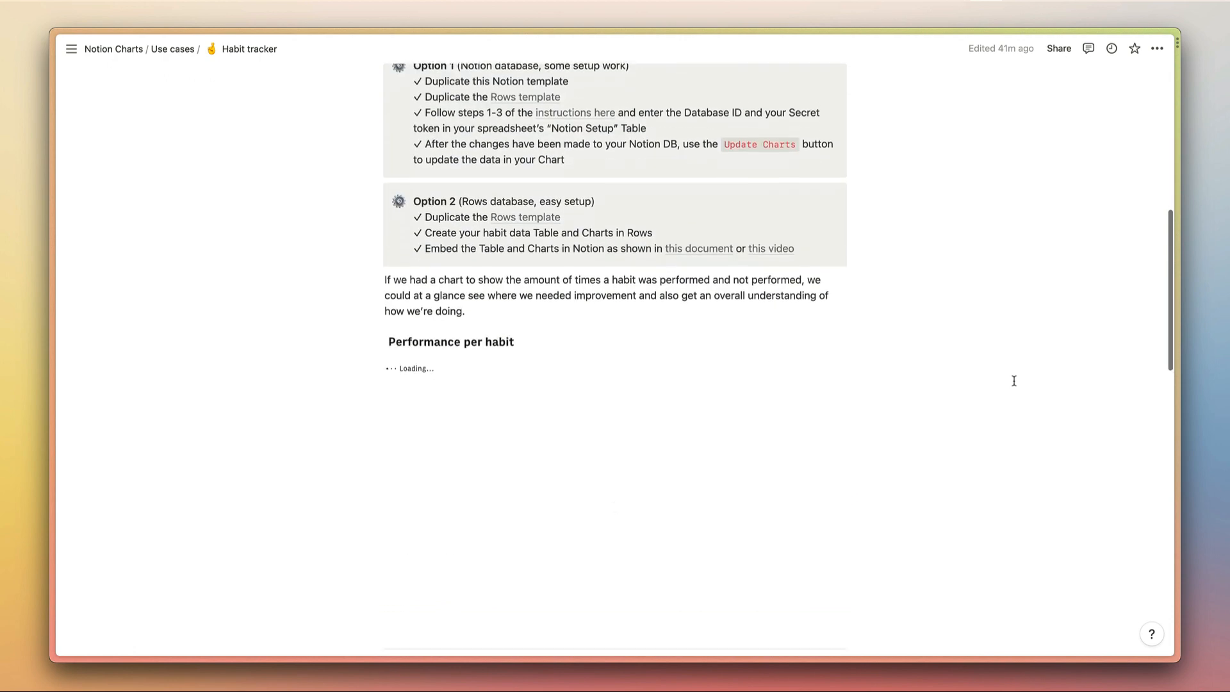
Browse the Habit and Stock/crypto price trackers, then the Social media tracker's tweets activity and followers charts.
scroll("down", 3)
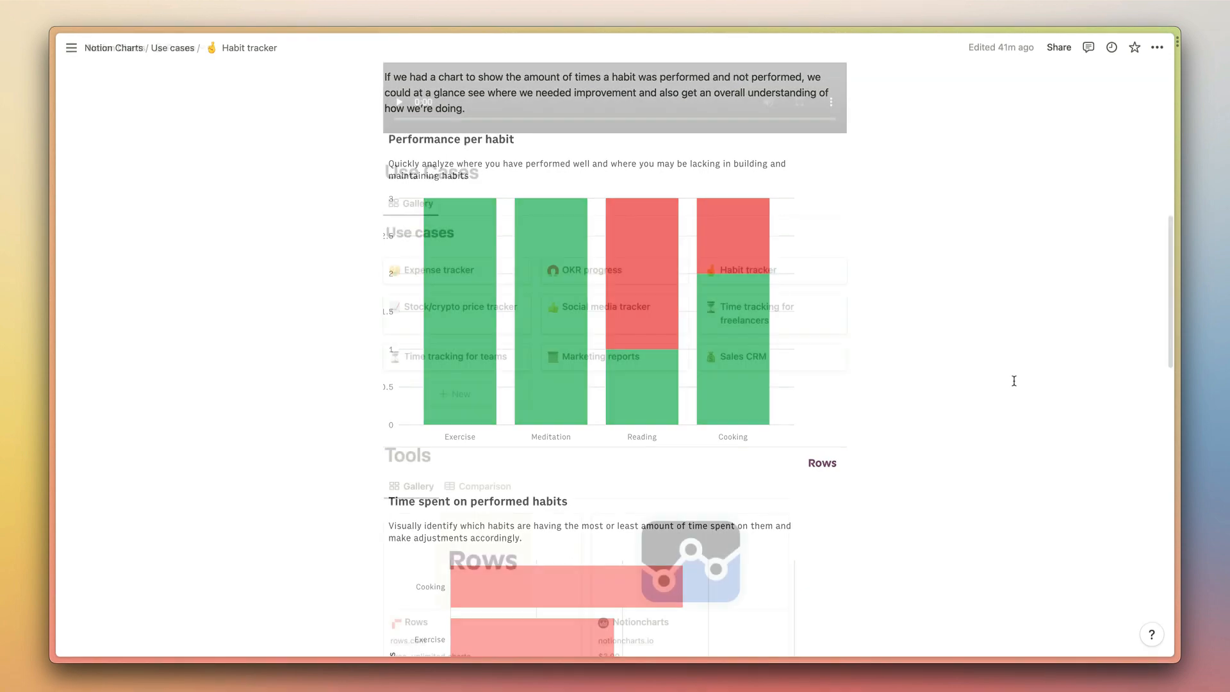
left_click(455, 307)
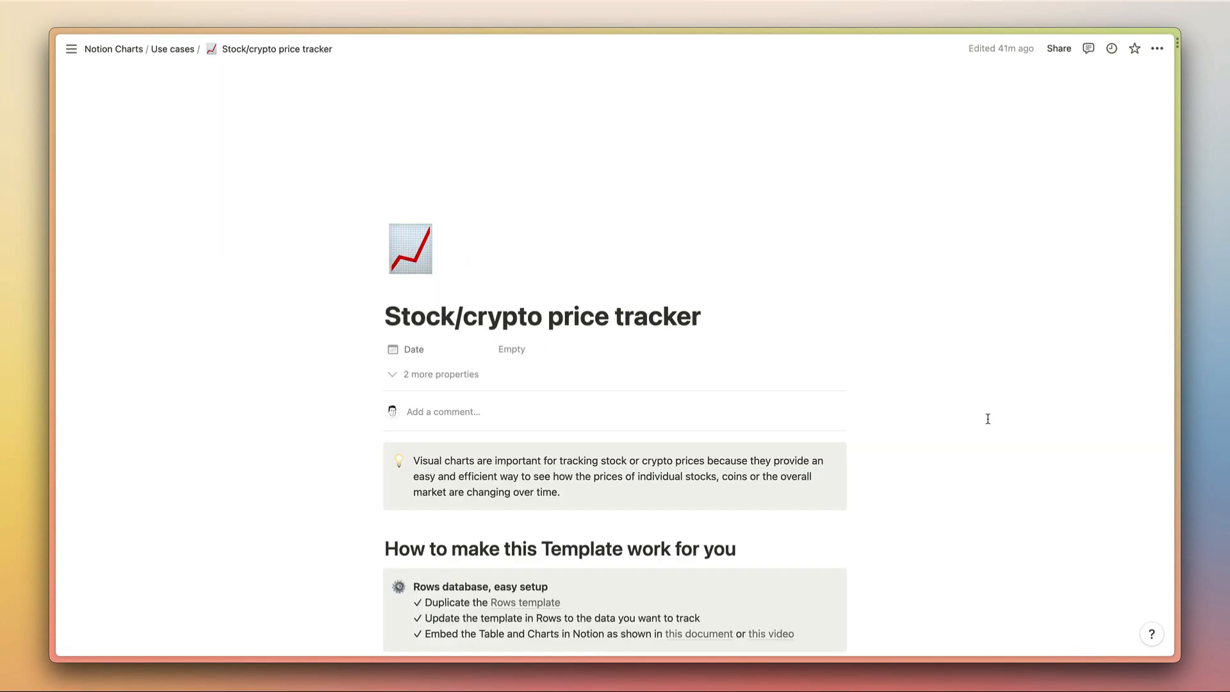
scroll("down", 3)
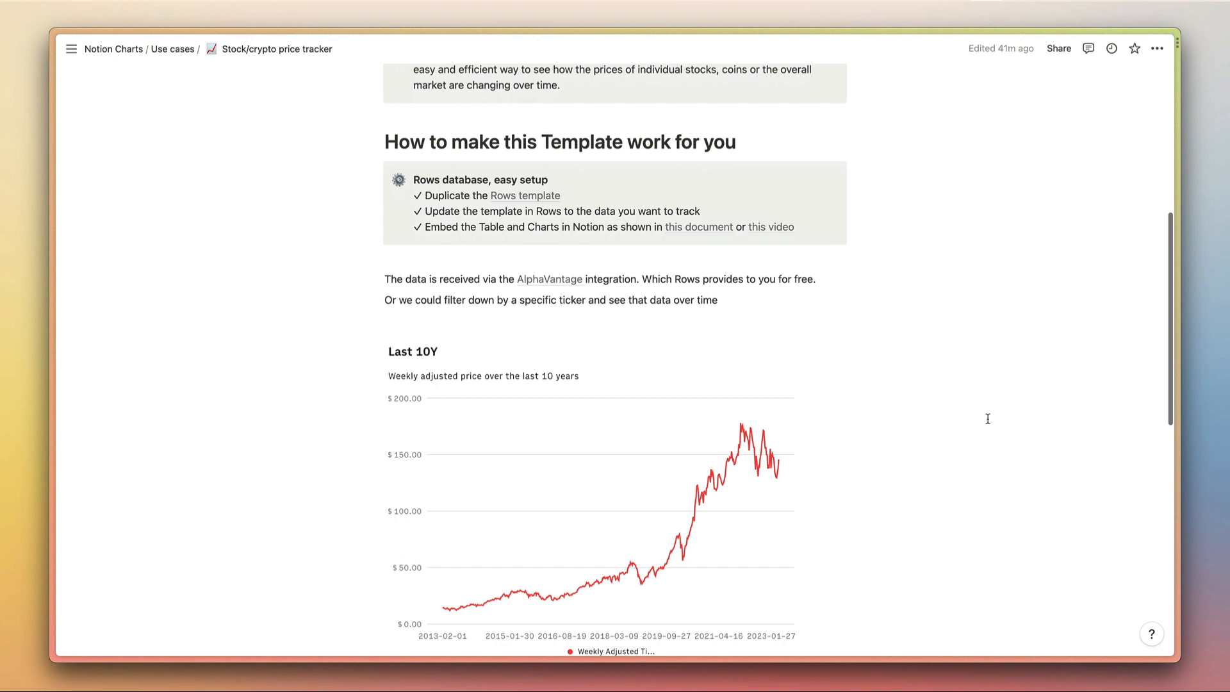
scroll("down", 3)
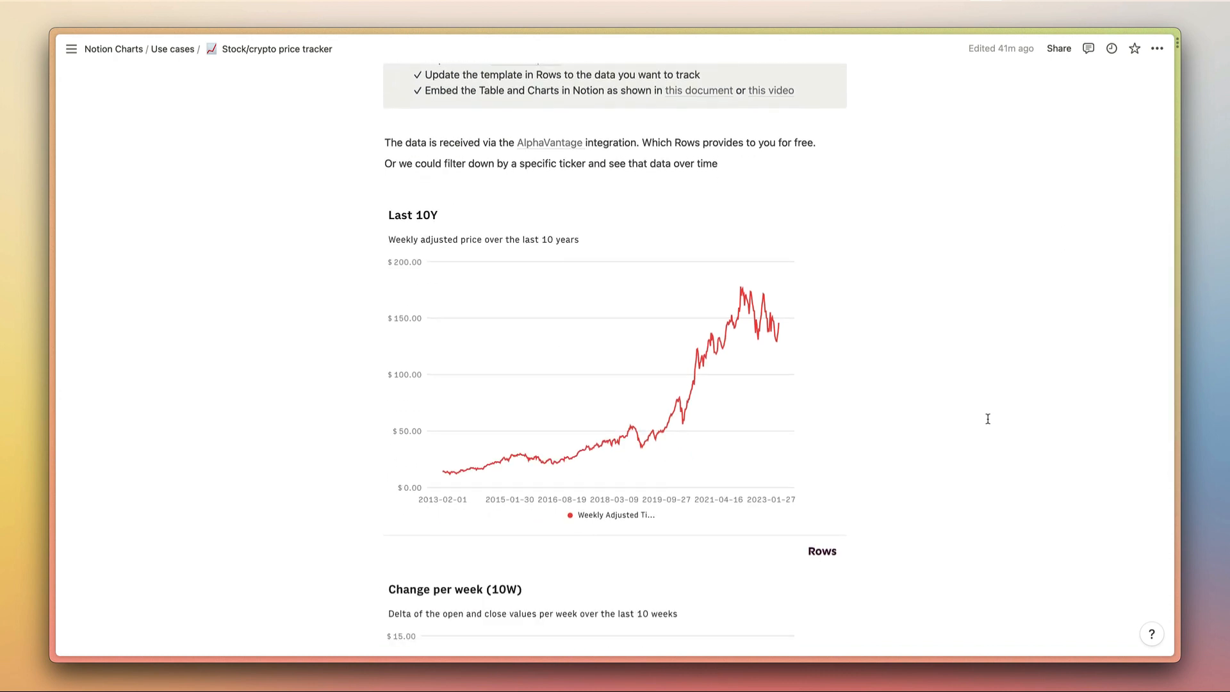
scroll("down", 3)
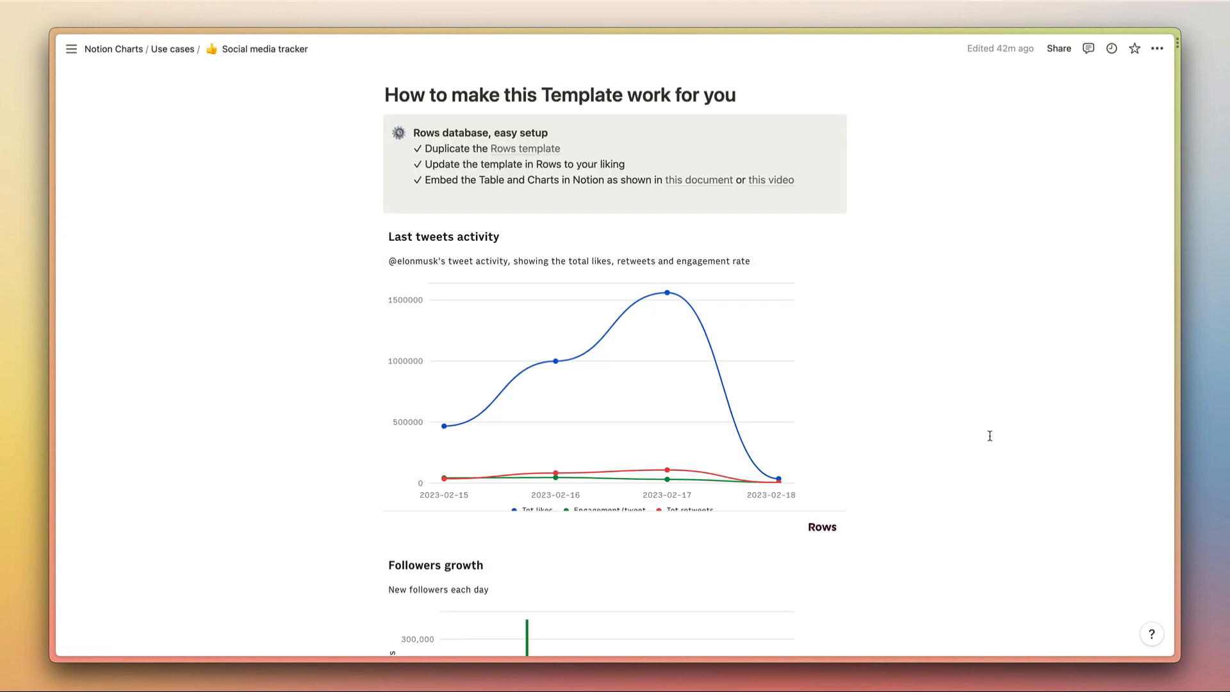
mouse_move(945, 435)
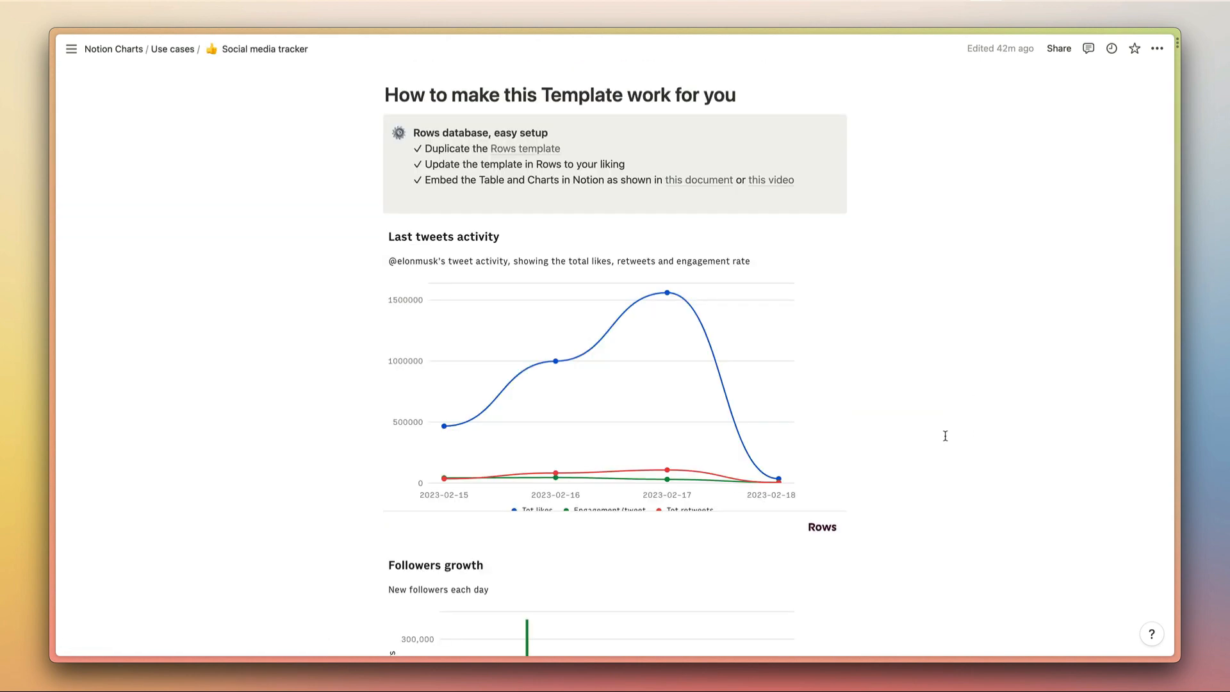
scroll("down", 3)
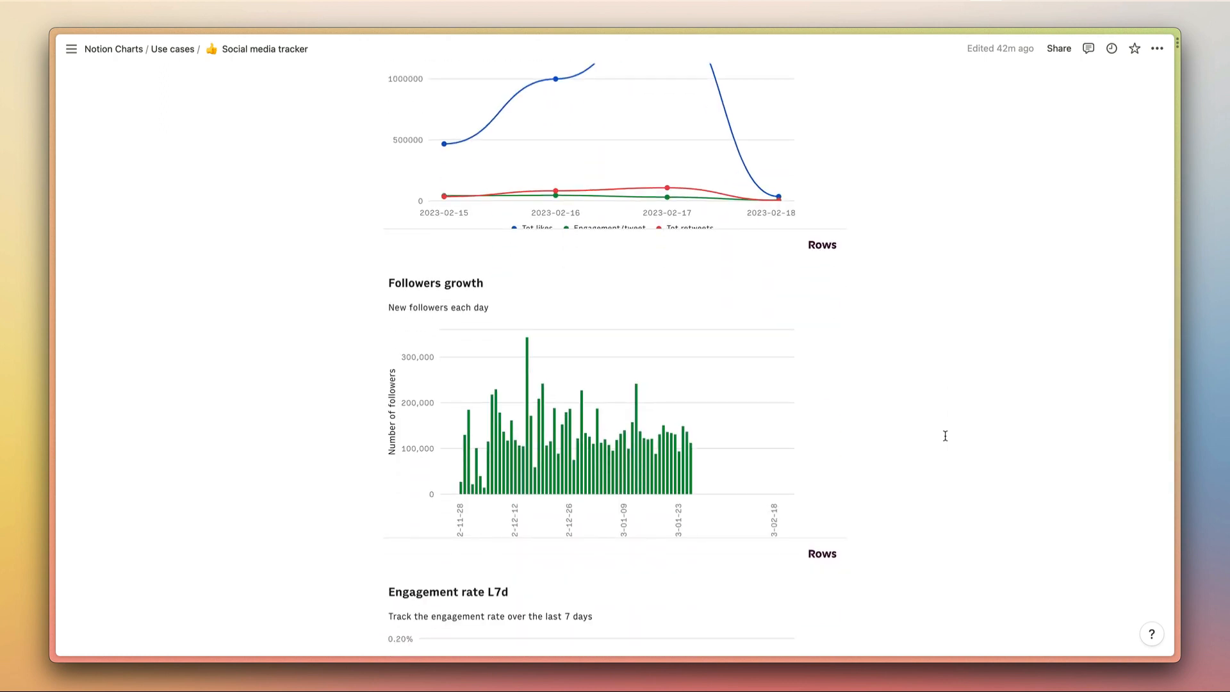
scroll("up", 3)
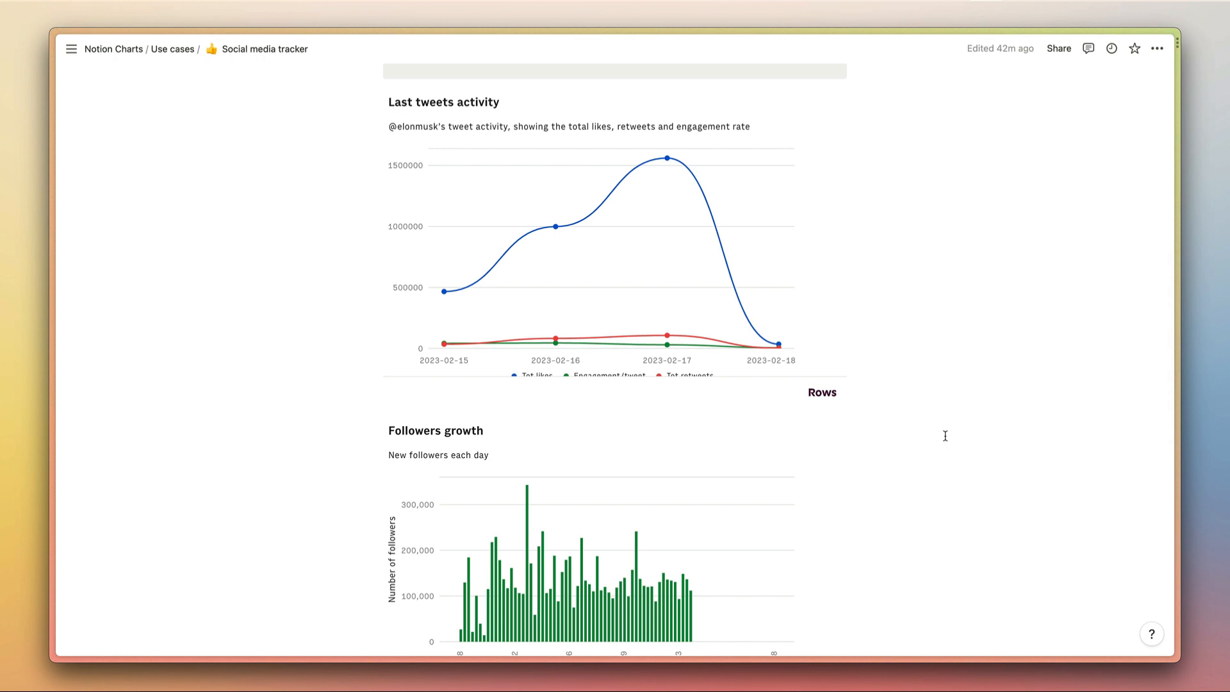
mouse_move(904, 333)
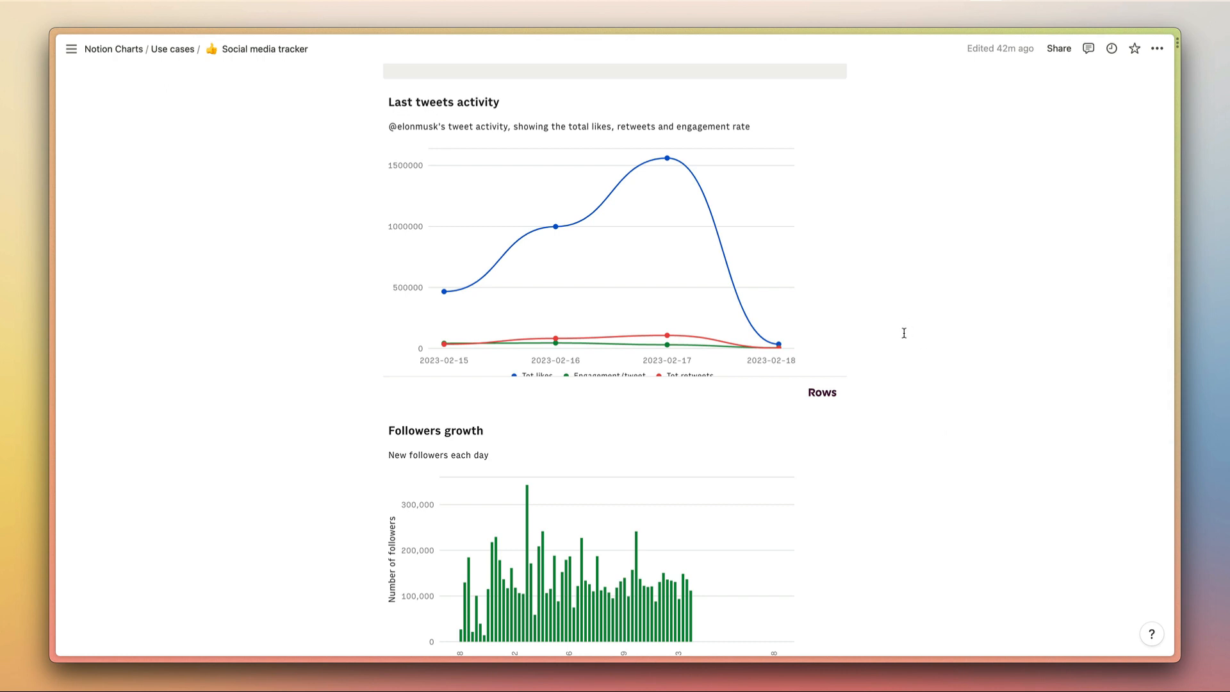
Return to Notion Charts, open Time tracking for freelancers and scroll through its revenue pie chart and hours table.
left_click(113, 49)
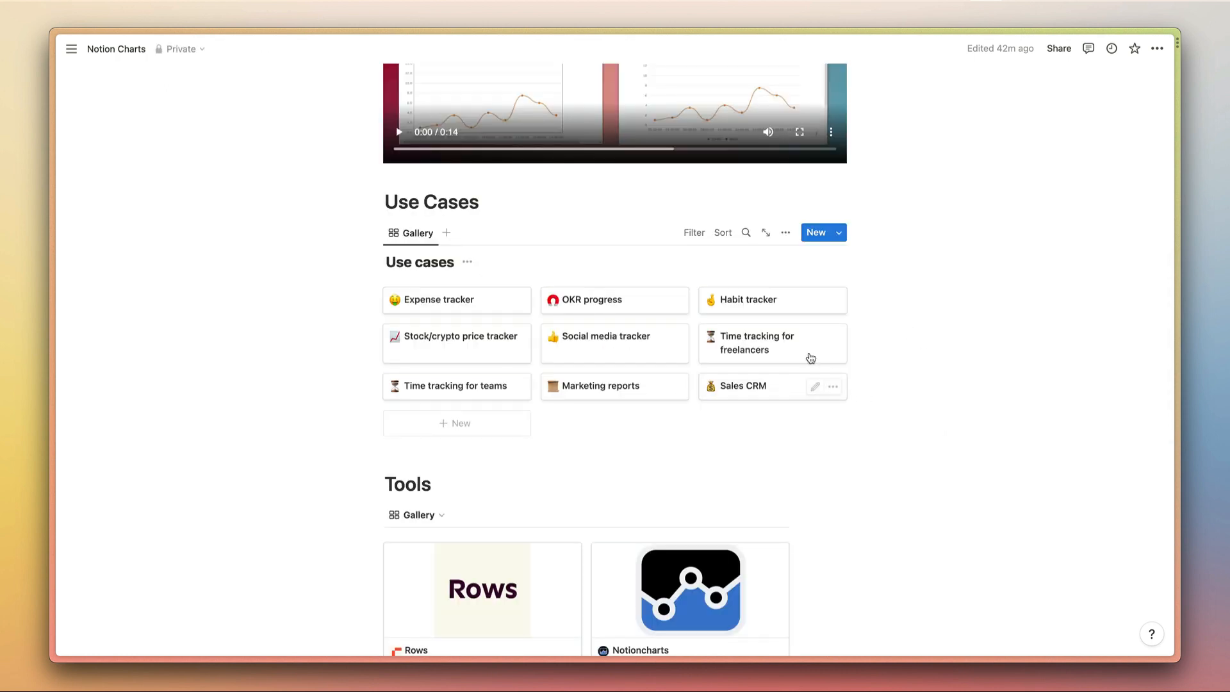
left_click(753, 343)
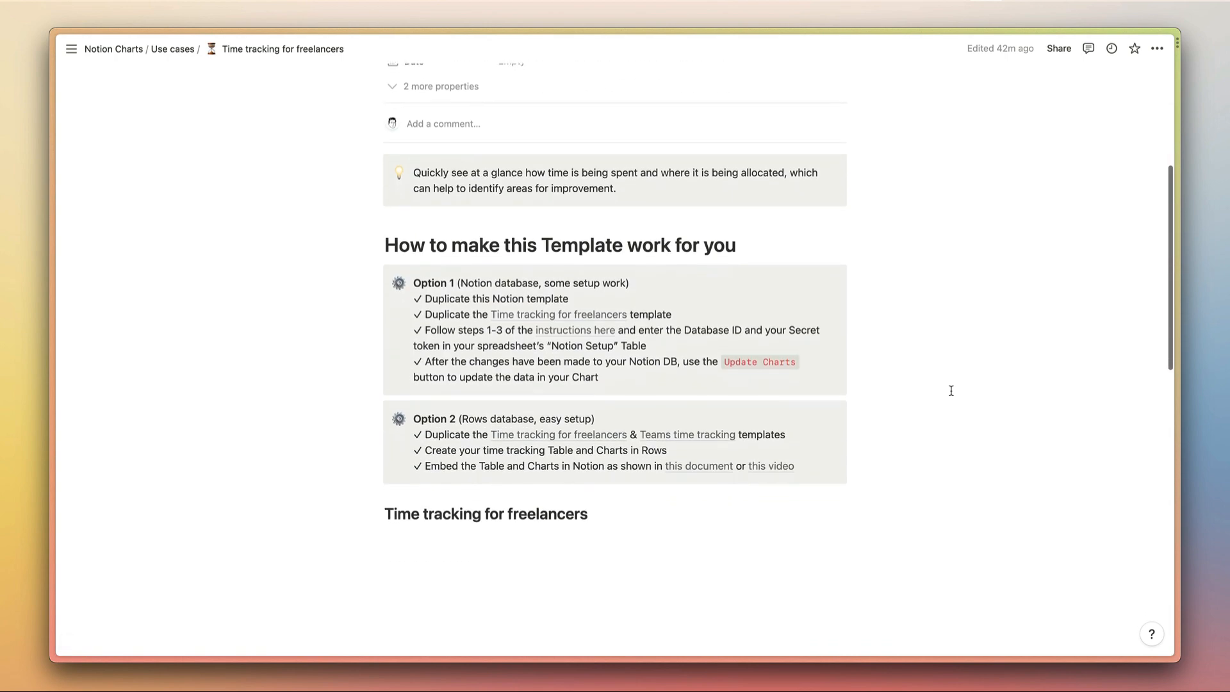
scroll("down", 3)
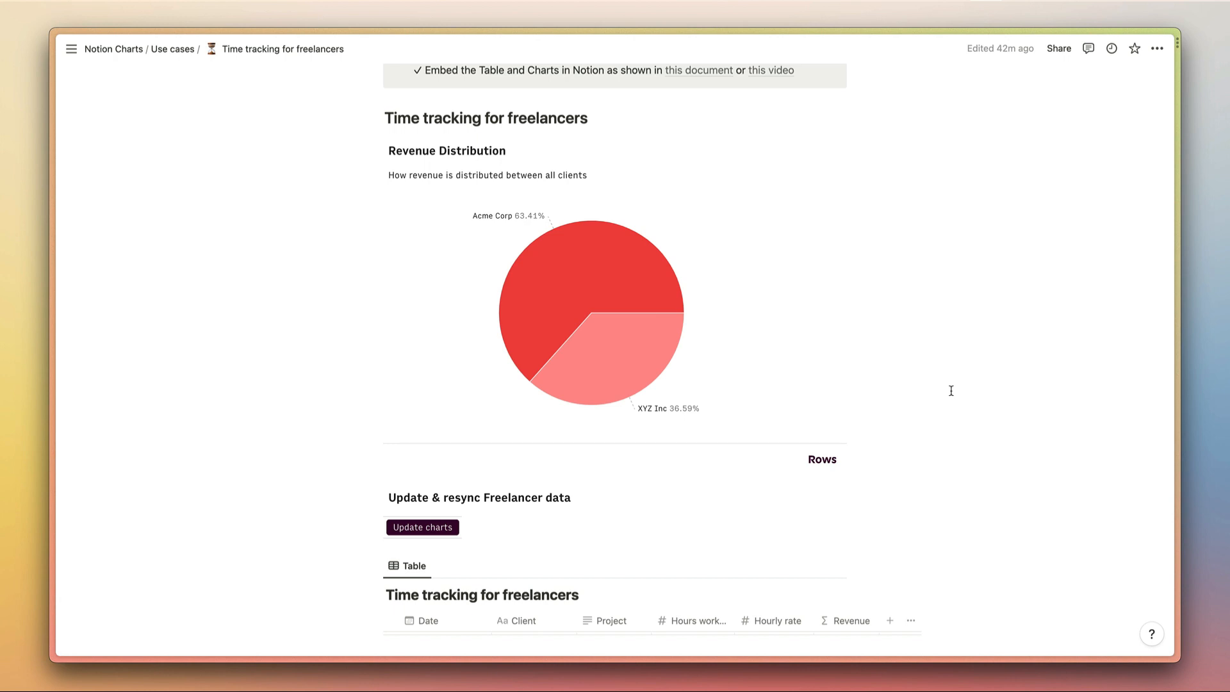
scroll("down", 3)
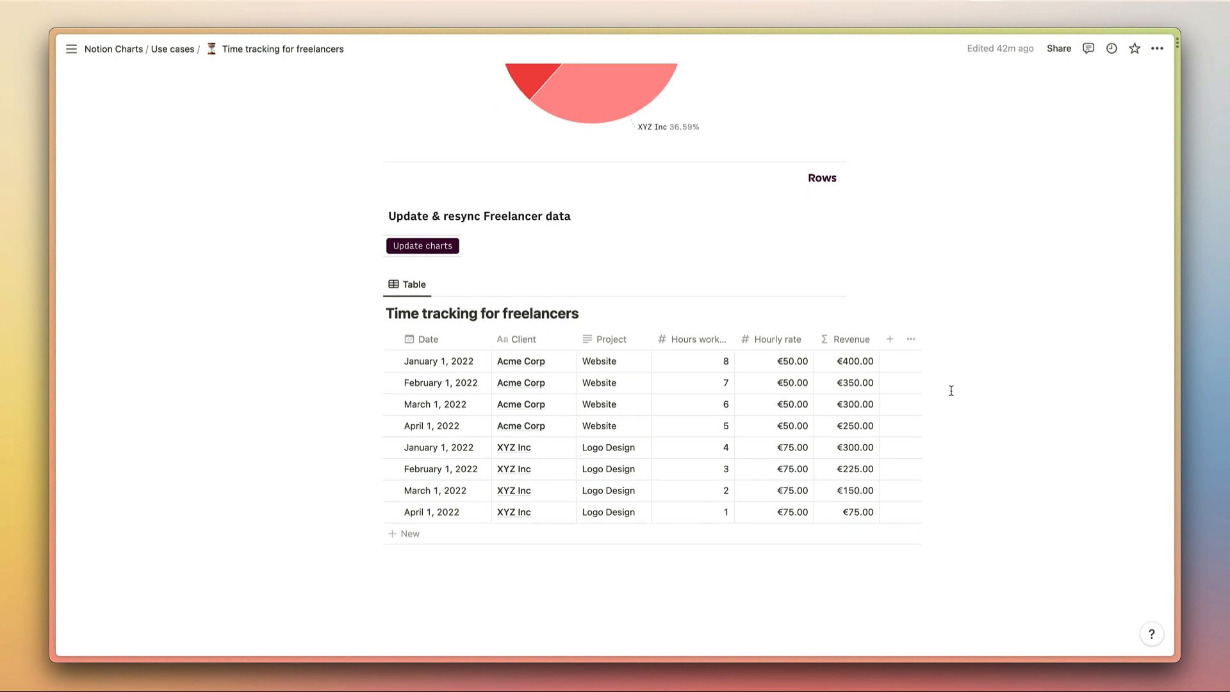
scroll("up", 3)
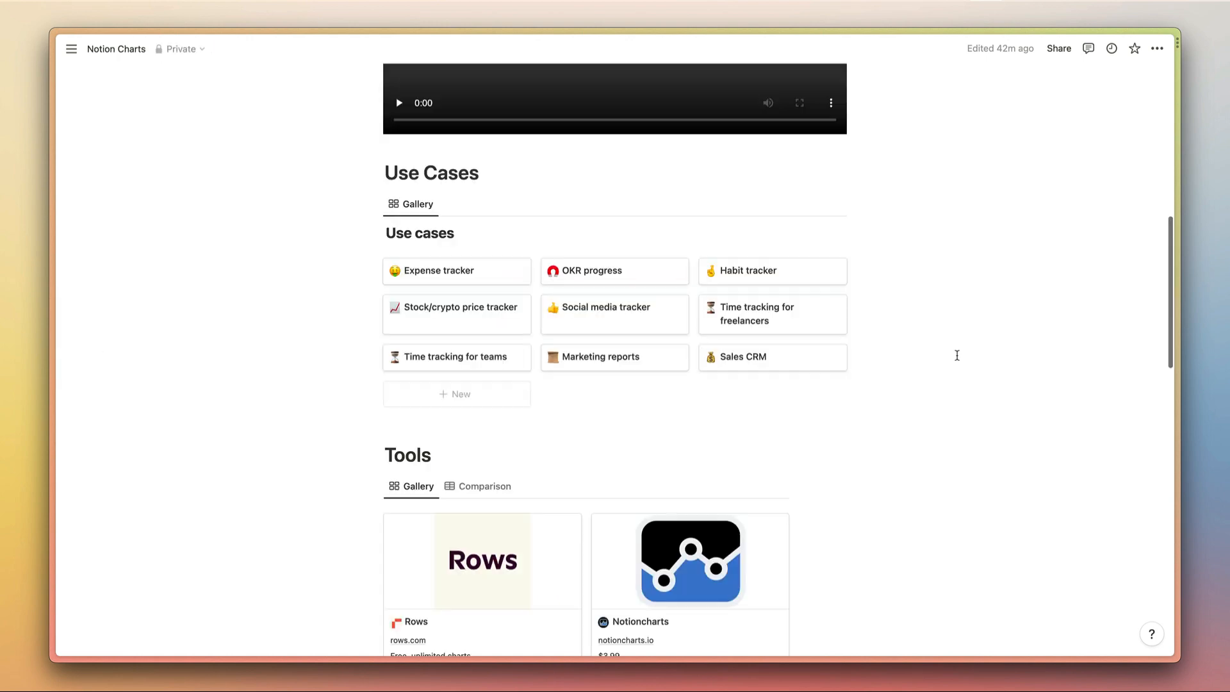
Open the Time tracking for teams page and scroll through its hours chart.
left_click(453, 357)
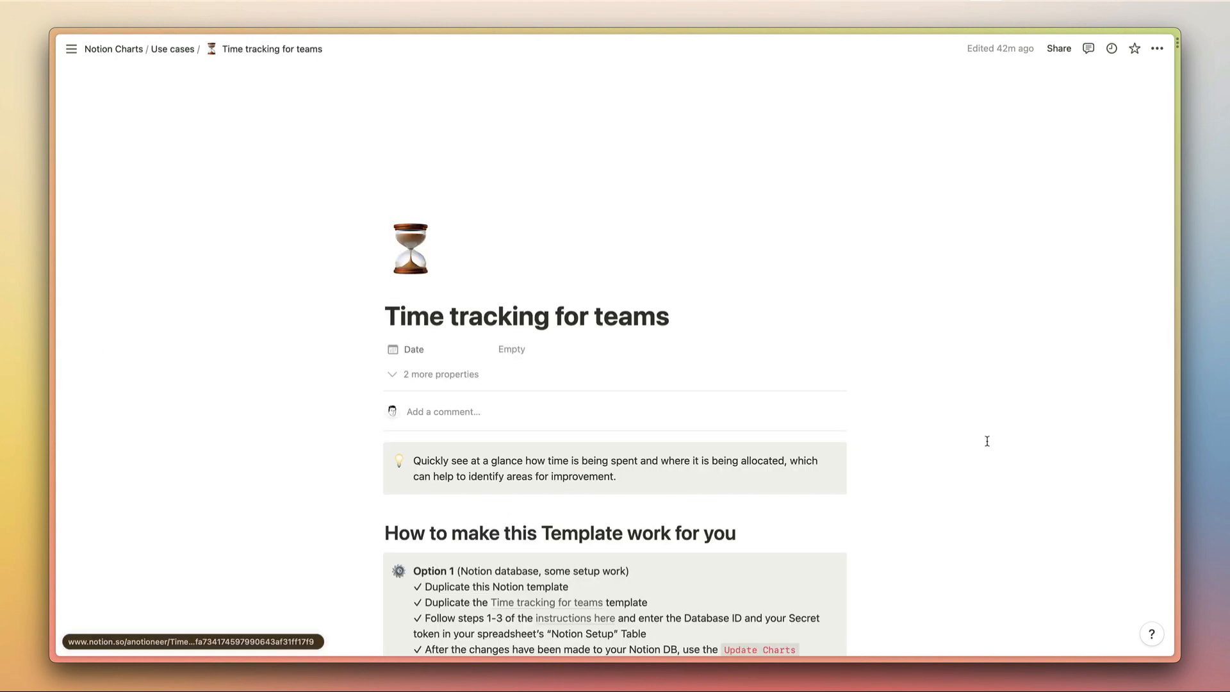
scroll("down", 3)
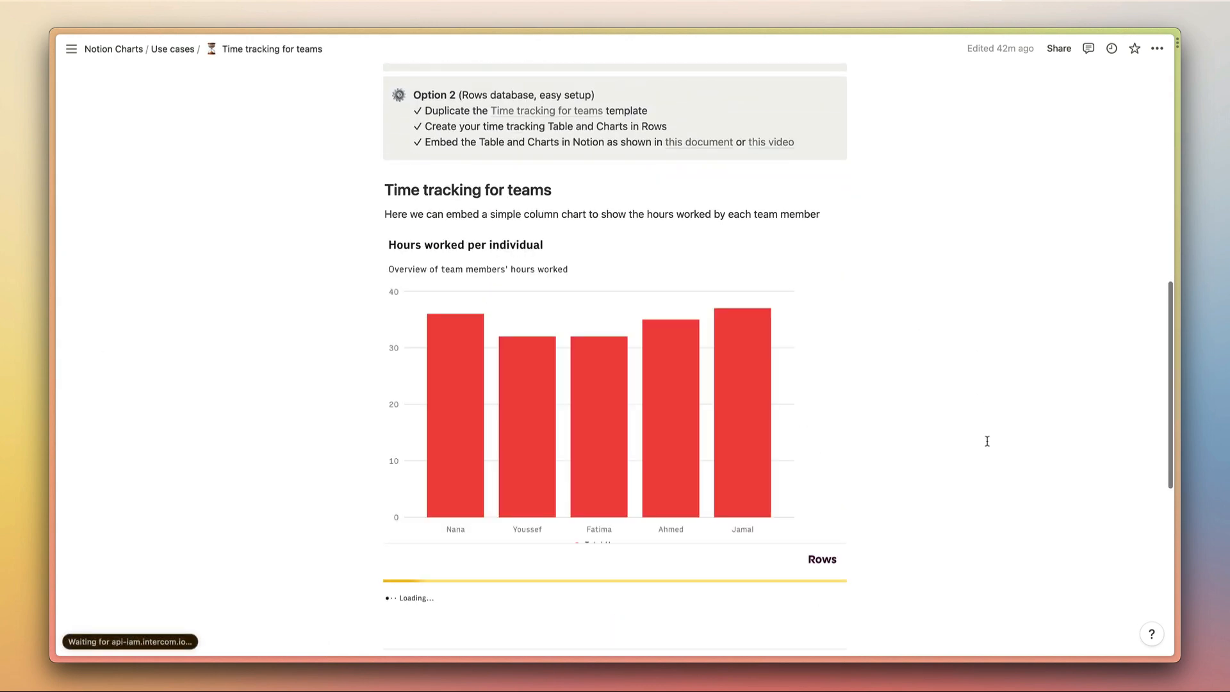
scroll("down", 3)
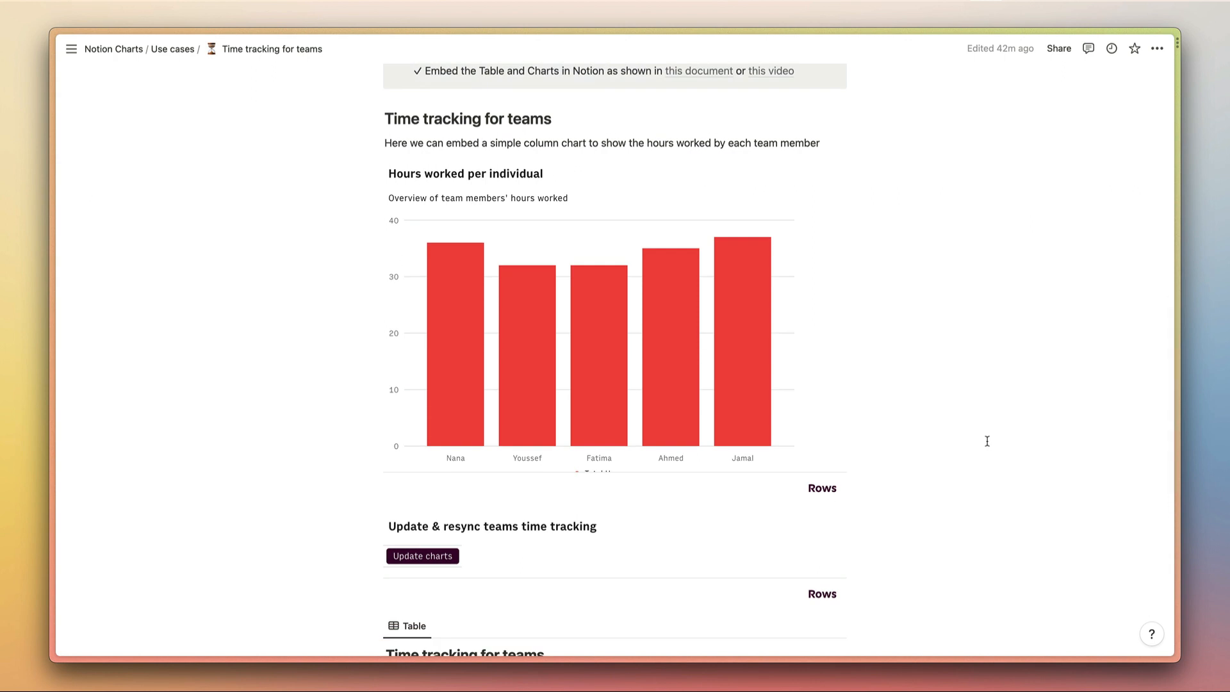
scroll("down", 3)
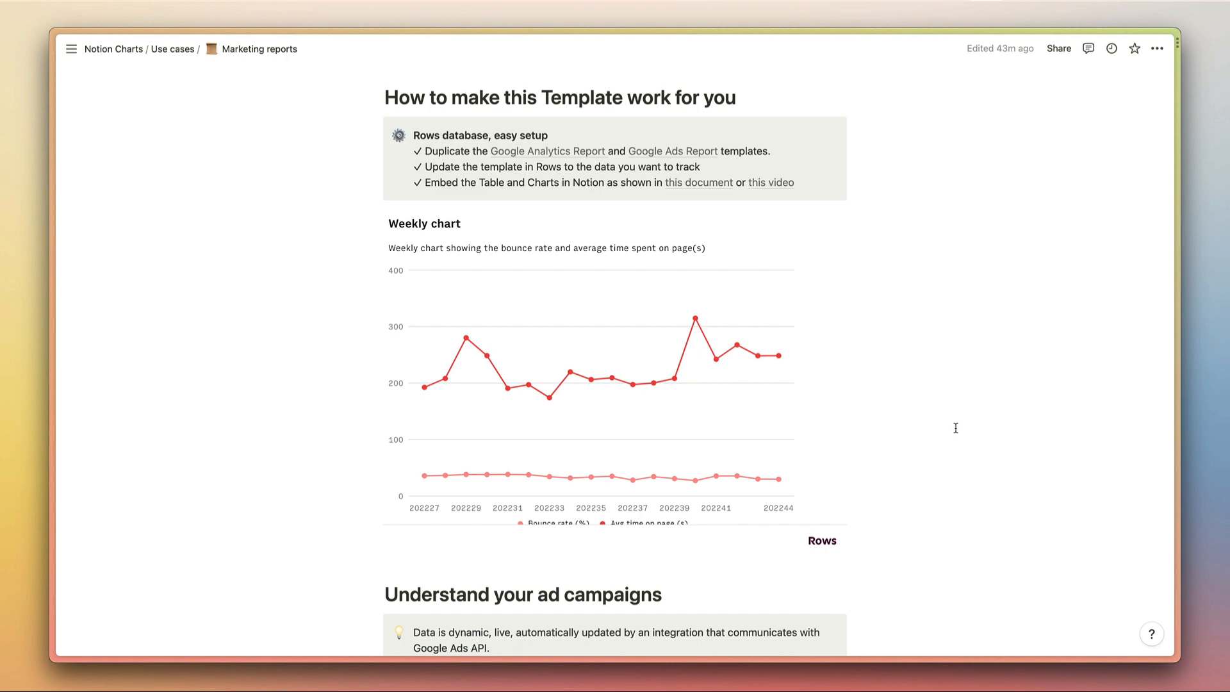
Continue down through Marketing reports to the Sales CRM deal-value pie charts per agent and product.
scroll("down", 3)
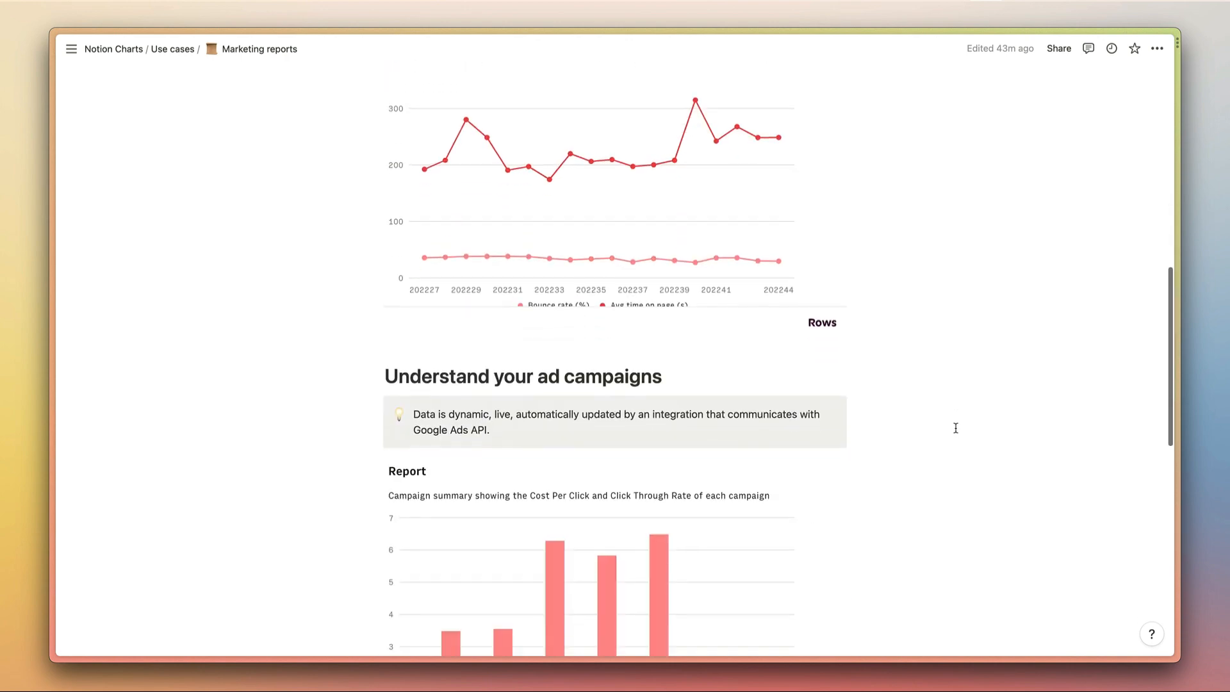
scroll("down", 3)
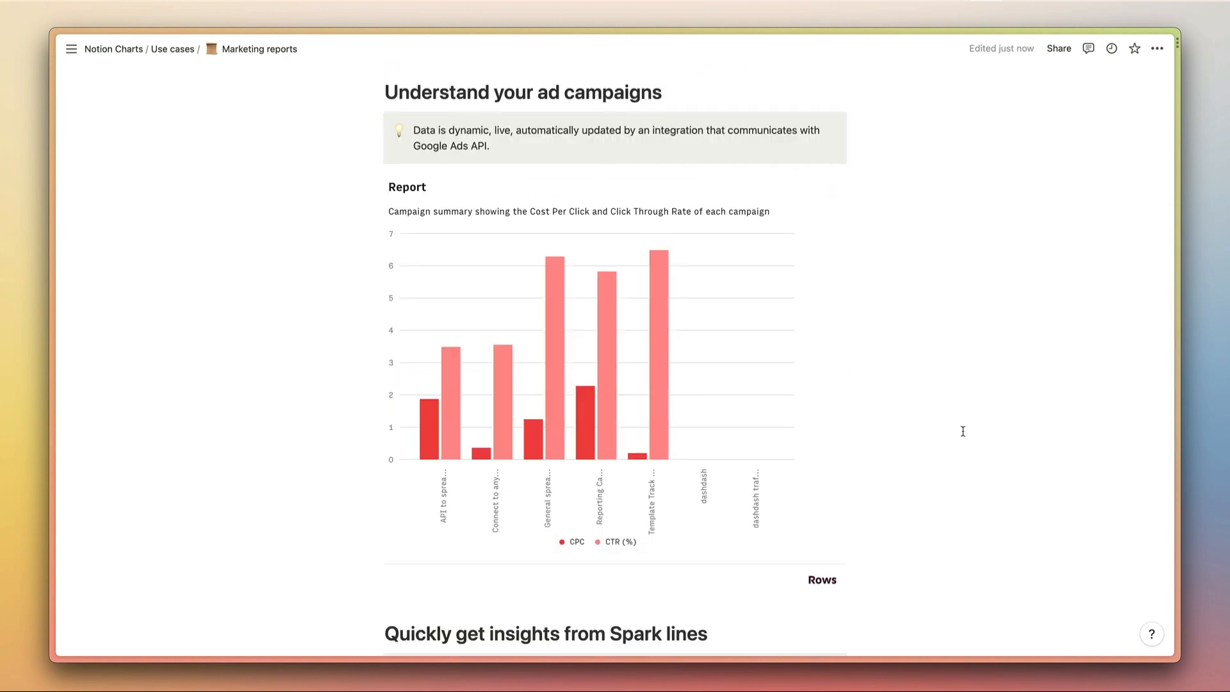
scroll("down", 3)
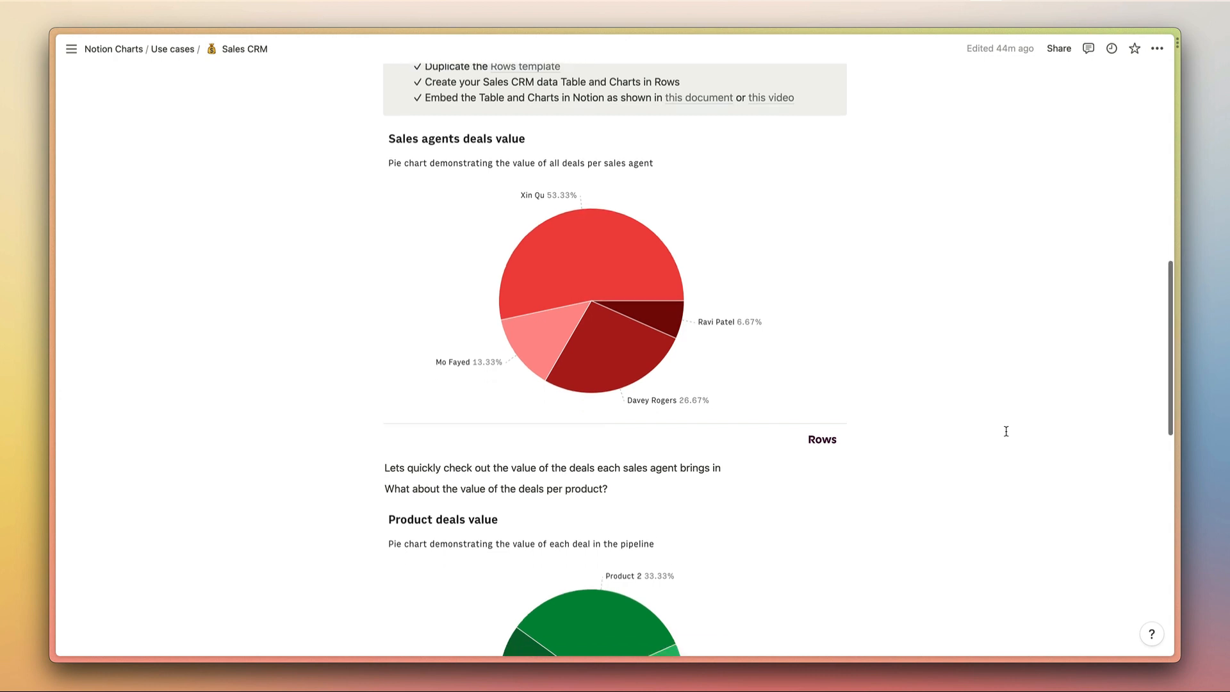
scroll("down", 3)
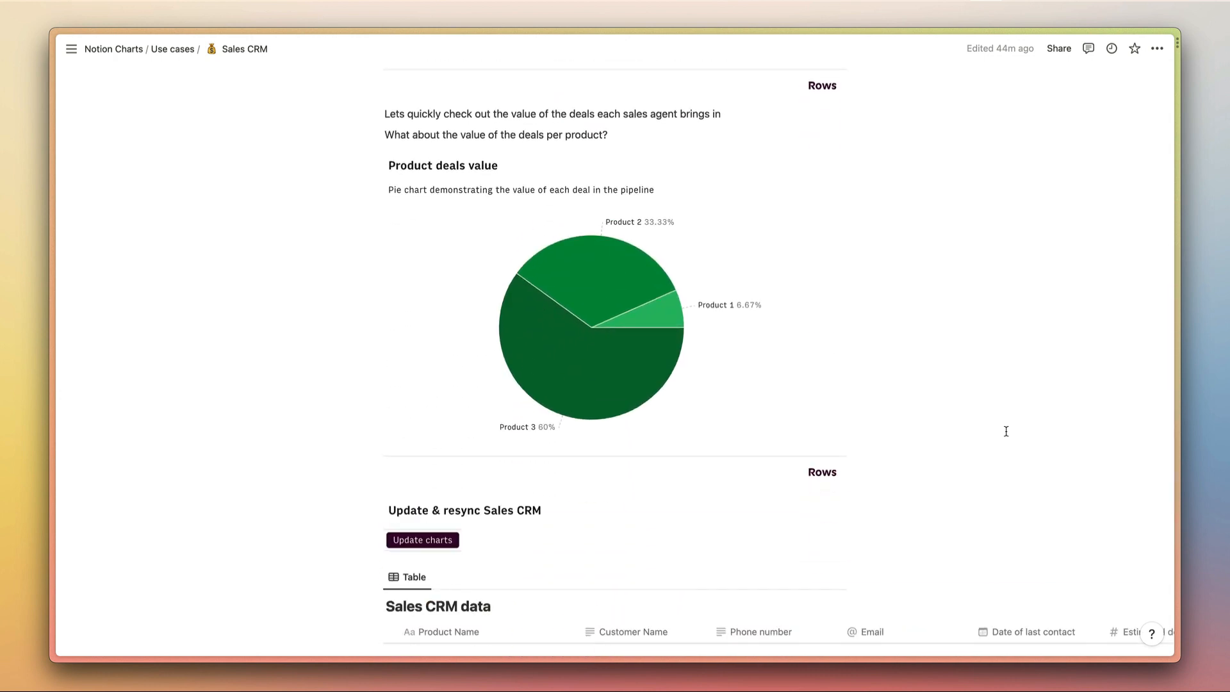